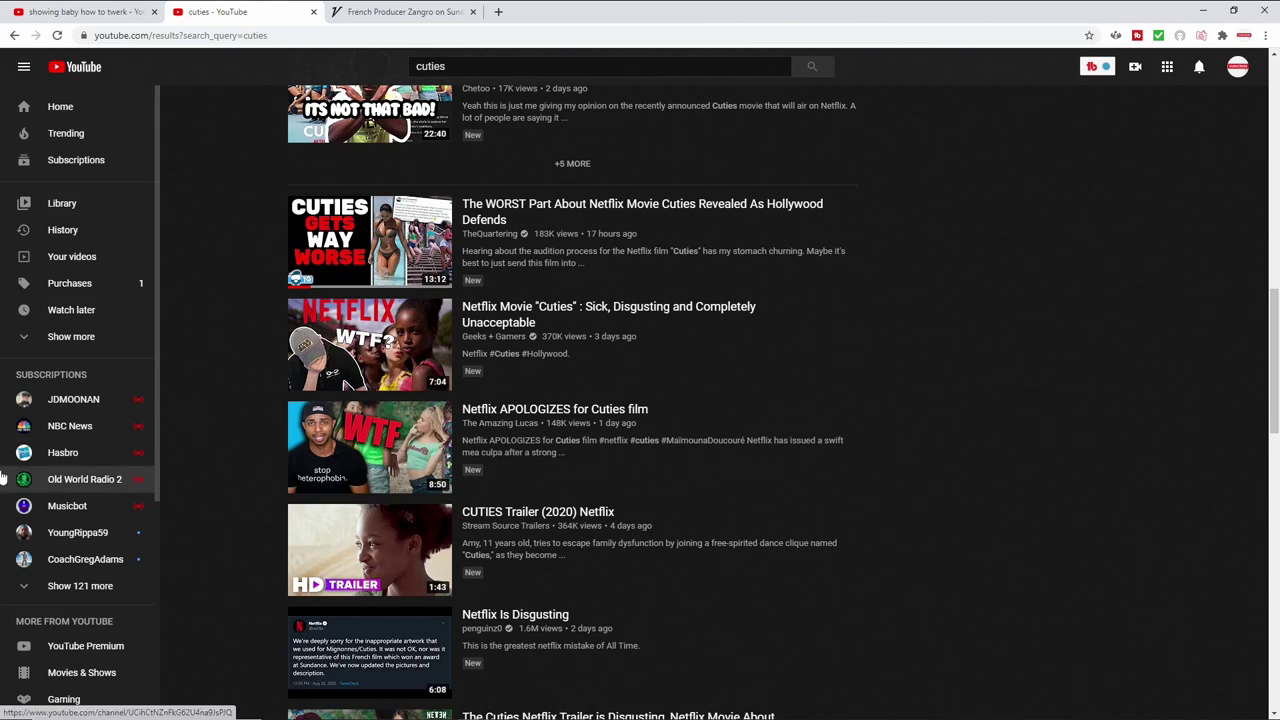
Scroll down the 'cuties' results into the related-to-your-search videos.
{"action": "scroll", "scroll_direction": "down", "scroll_amount": 3}
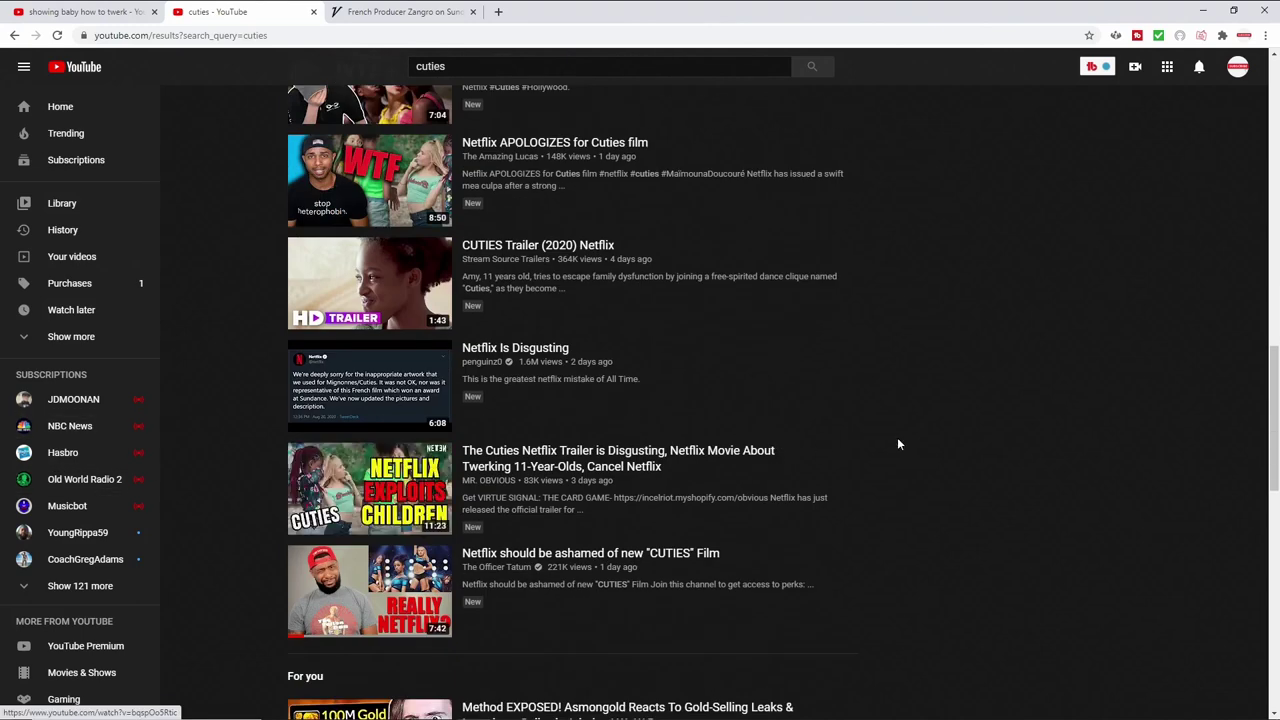
{"action": "mouse_move", "coordinate": [912, 442]}
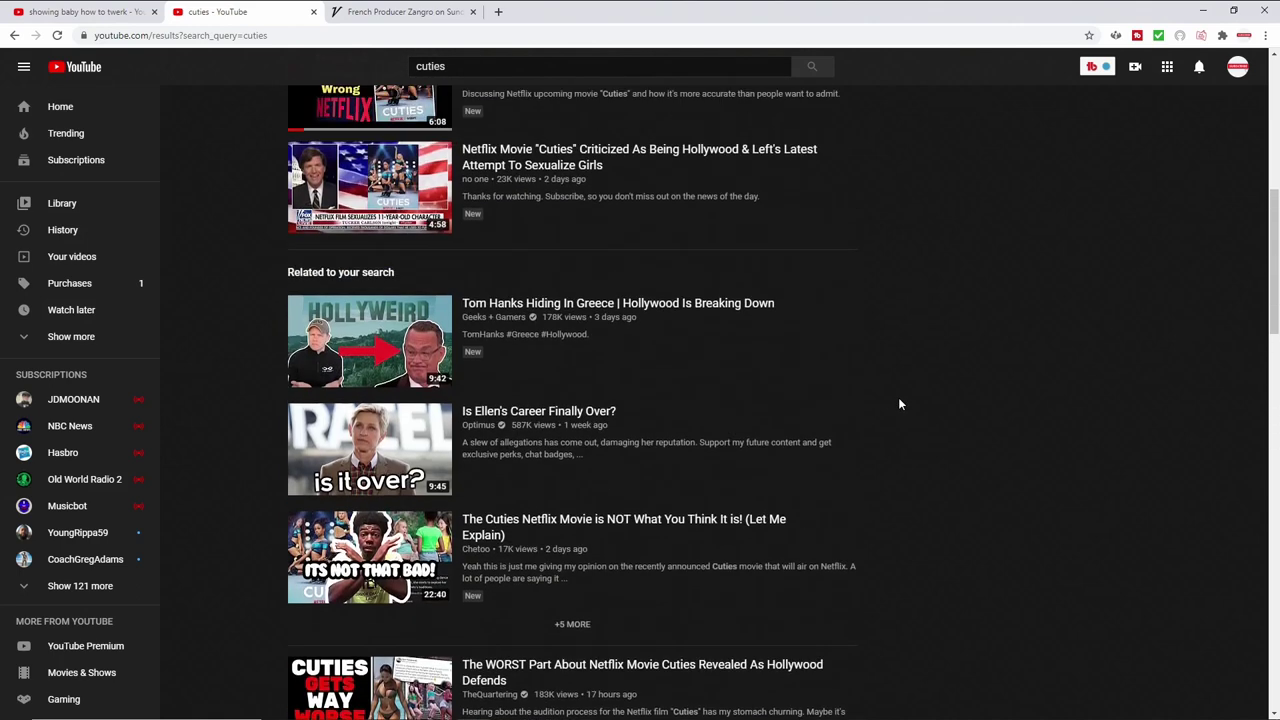
{"action": "scroll", "scroll_direction": "down", "scroll_amount": 3}
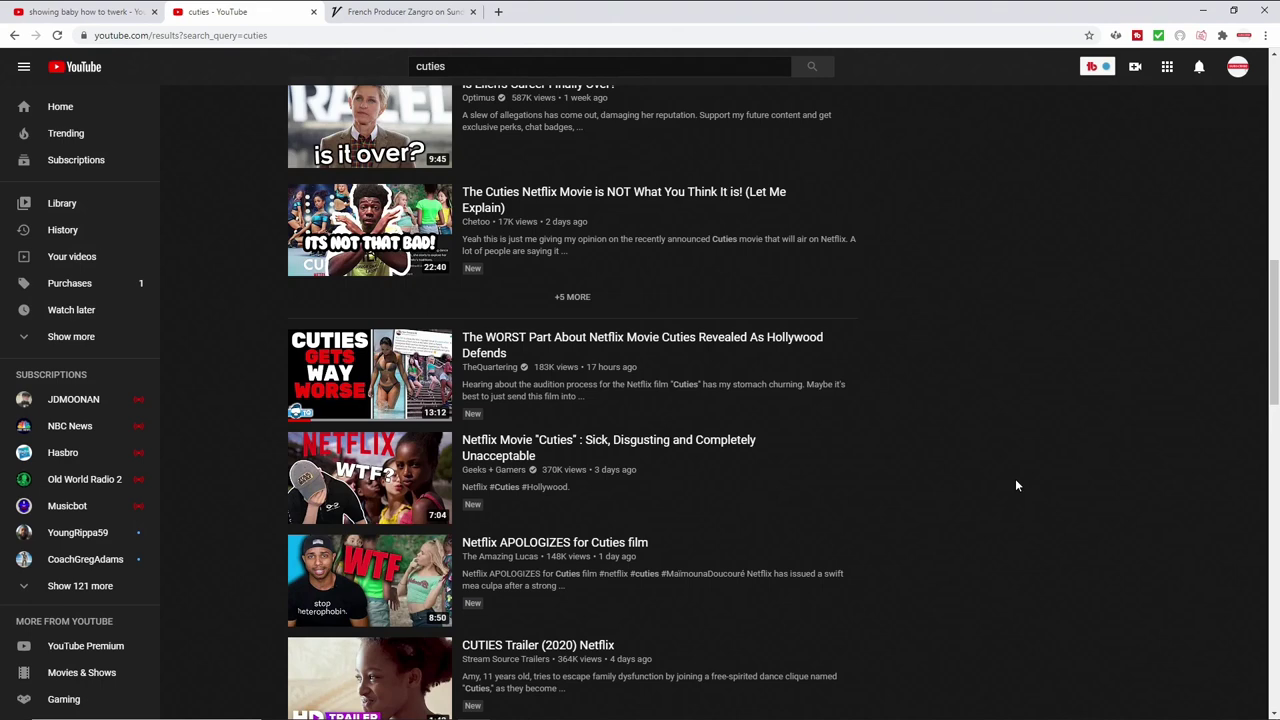
{"action": "mouse_move", "coordinate": [1017, 455]}
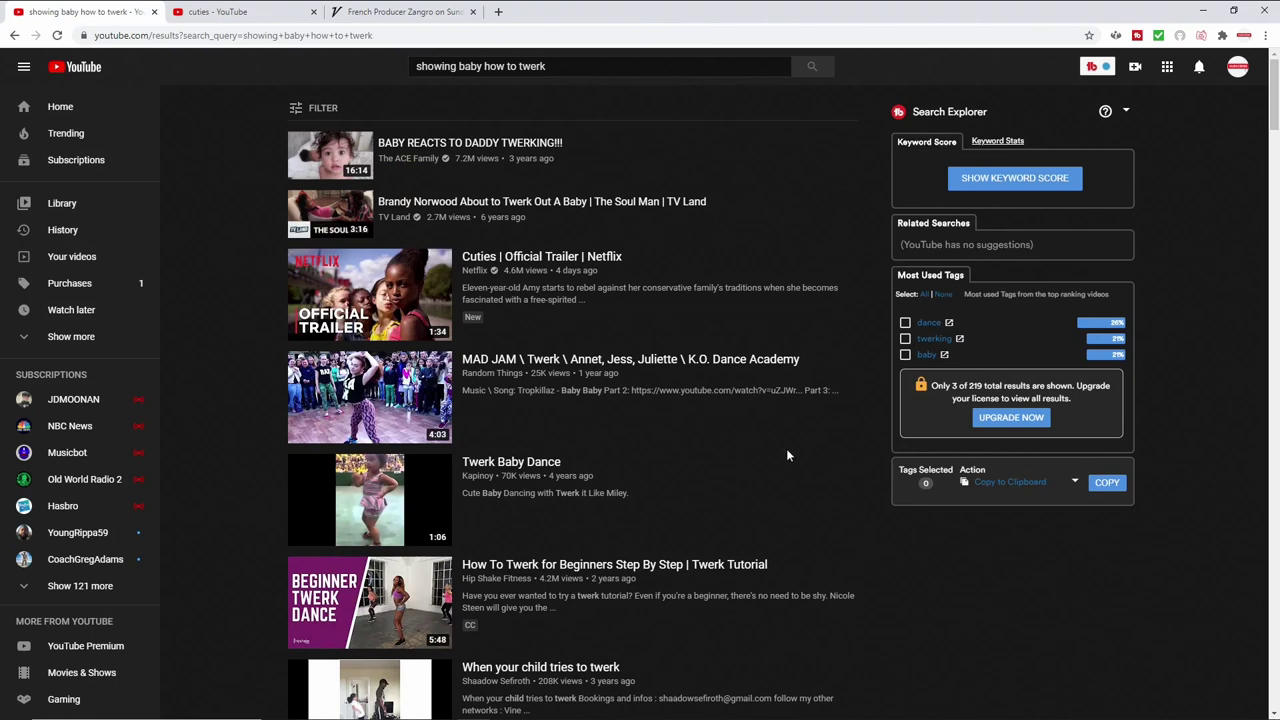
Scroll well past the first screen of 'showing baby how to twerk' results.
{"action": "scroll", "scroll_direction": "down", "scroll_amount": 3}
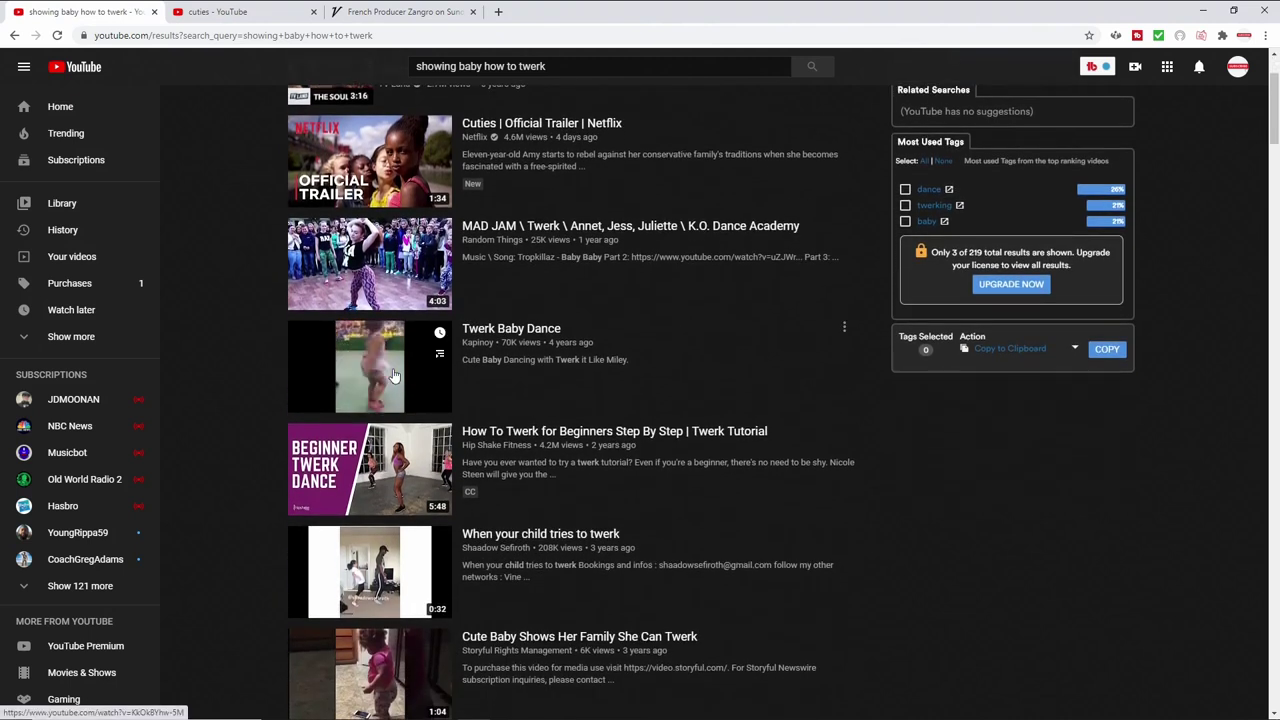
{"action": "mouse_move", "coordinate": [370, 367]}
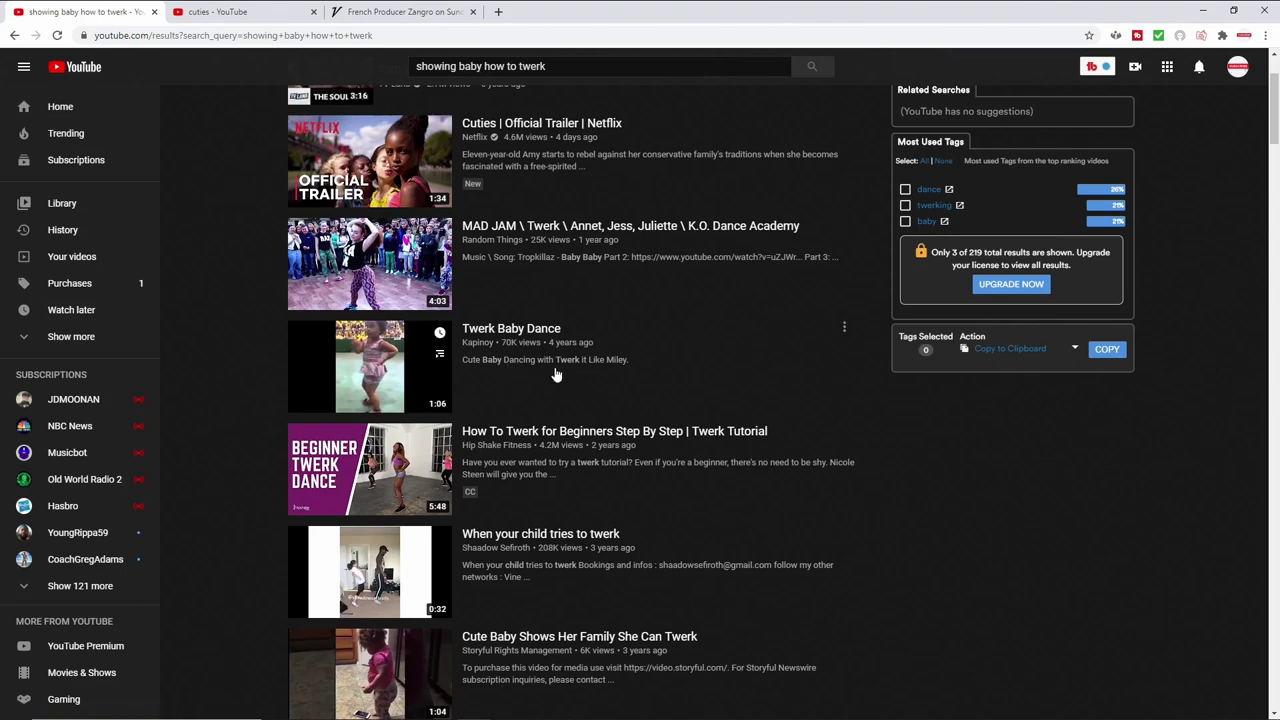
{"action": "scroll", "scroll_direction": "down", "scroll_amount": 3}
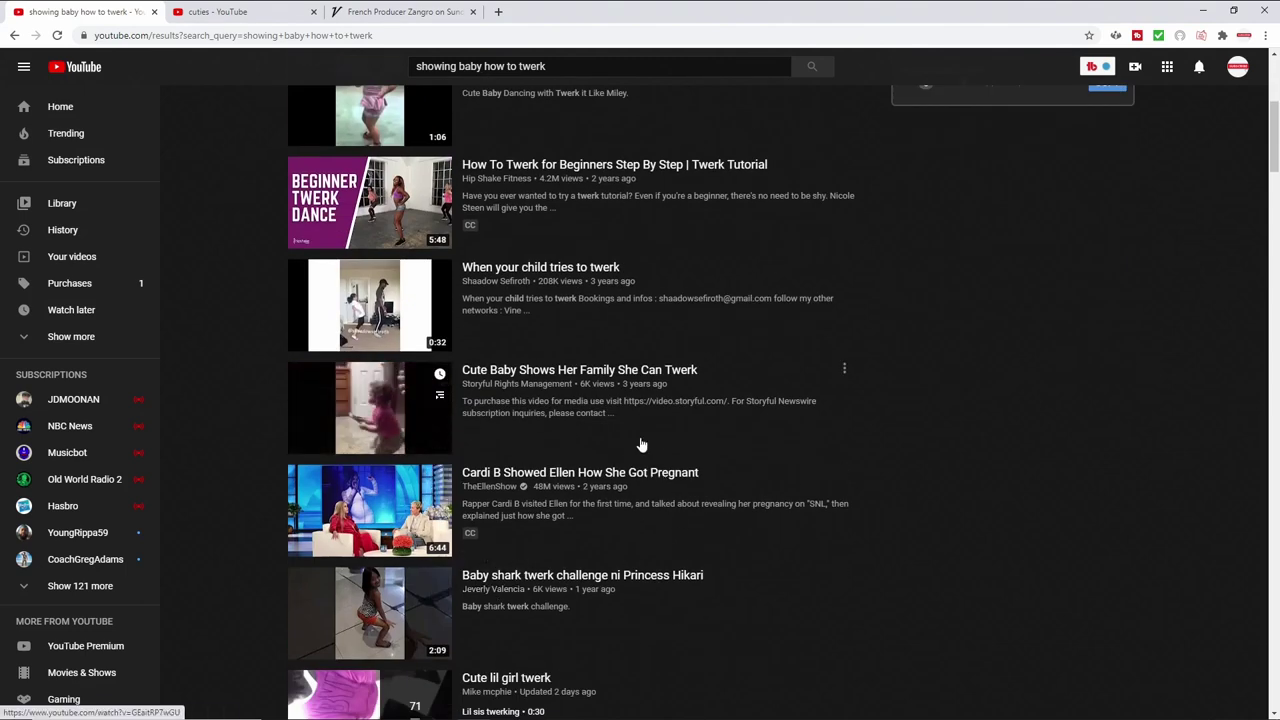
{"action": "scroll", "scroll_direction": "down", "scroll_amount": 3}
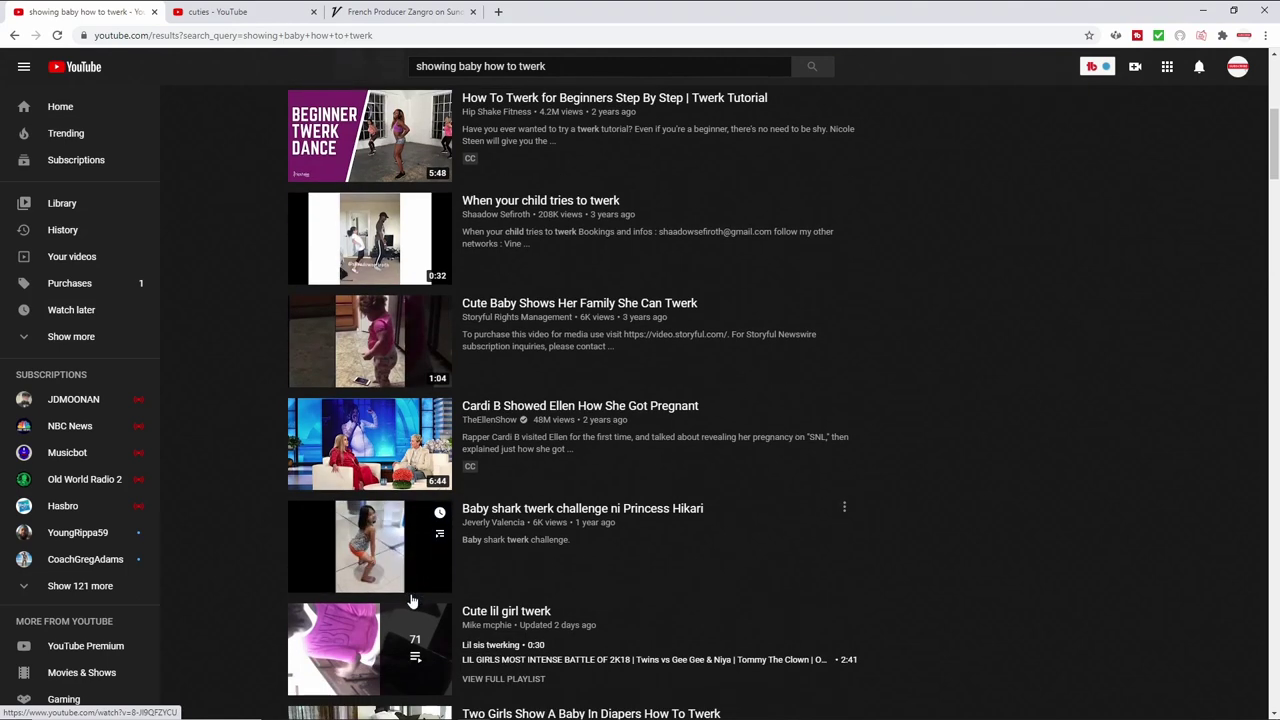
{"action": "scroll", "scroll_direction": "down", "scroll_amount": 3}
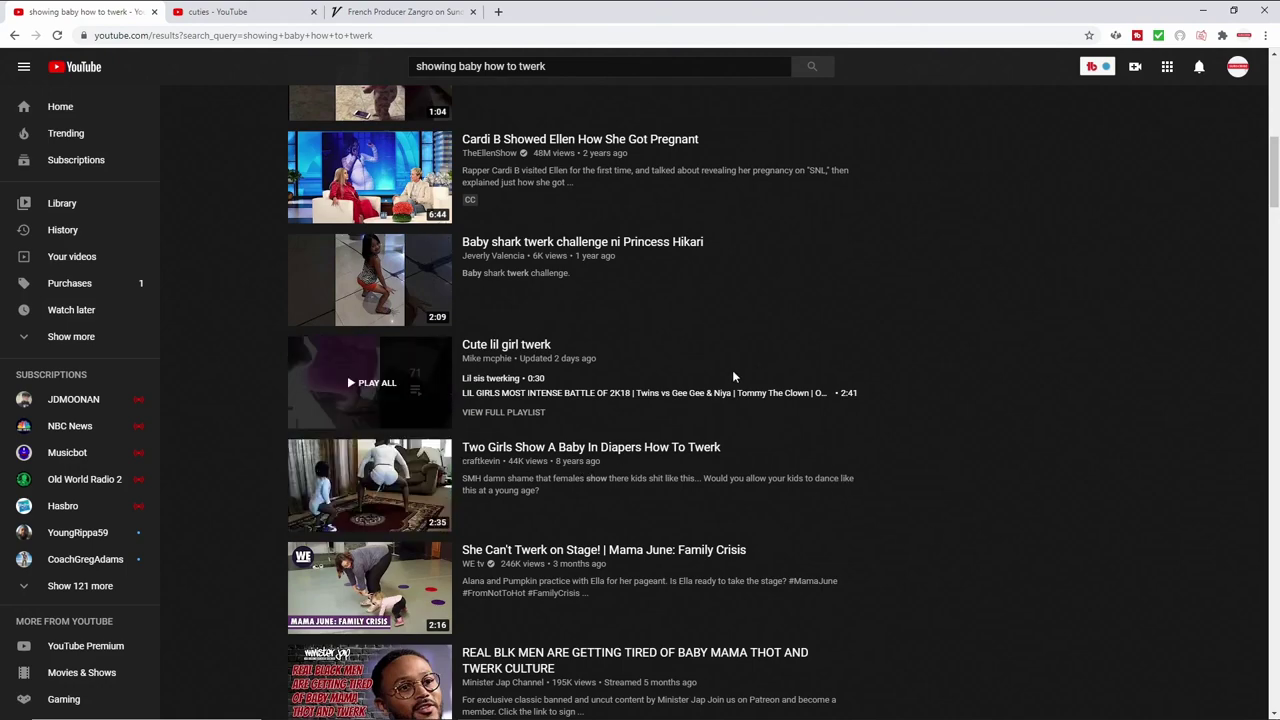
{"action": "scroll", "scroll_direction": "down", "scroll_amount": 3}
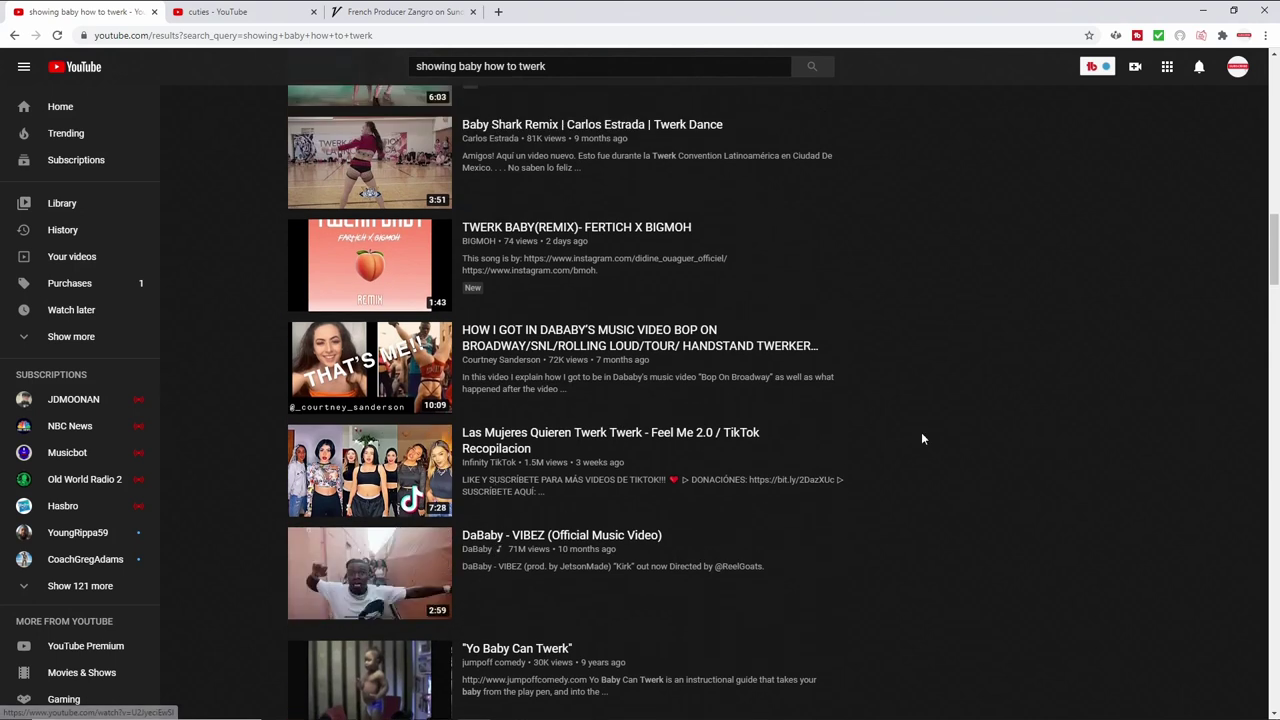
{"action": "mouse_move", "coordinate": [979, 535]}
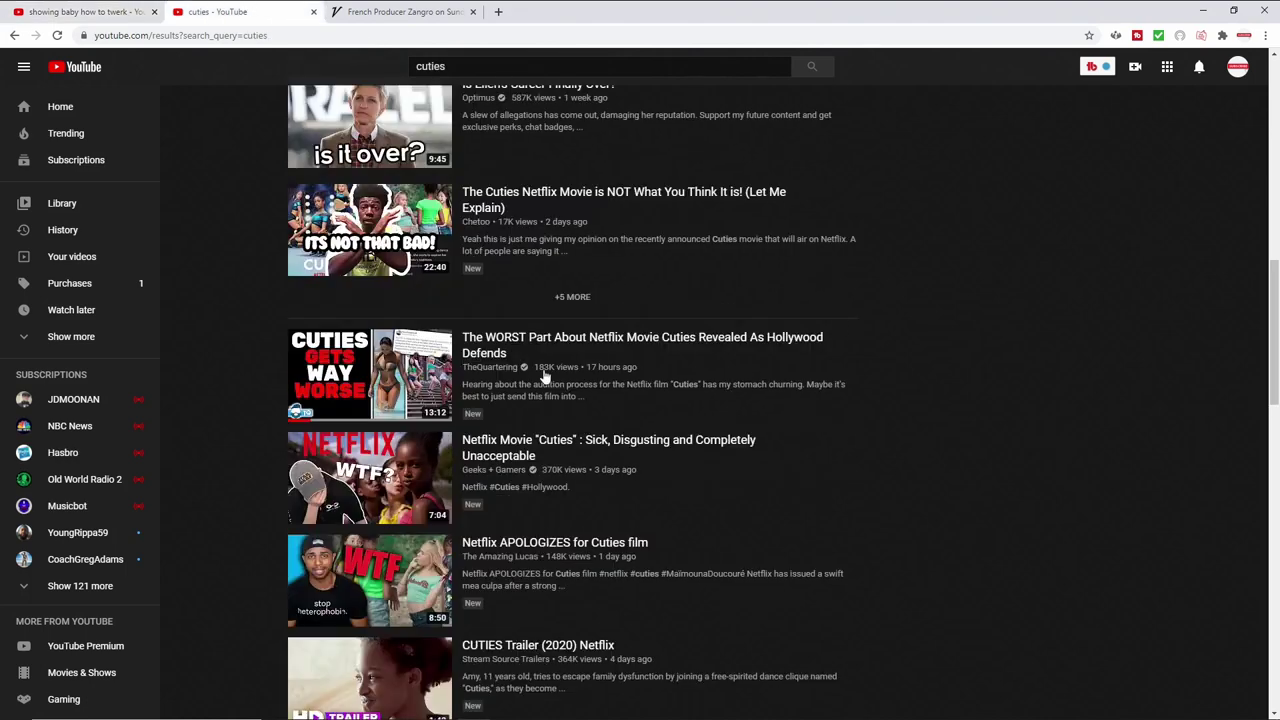
{"action": "mouse_move", "coordinate": [940, 501]}
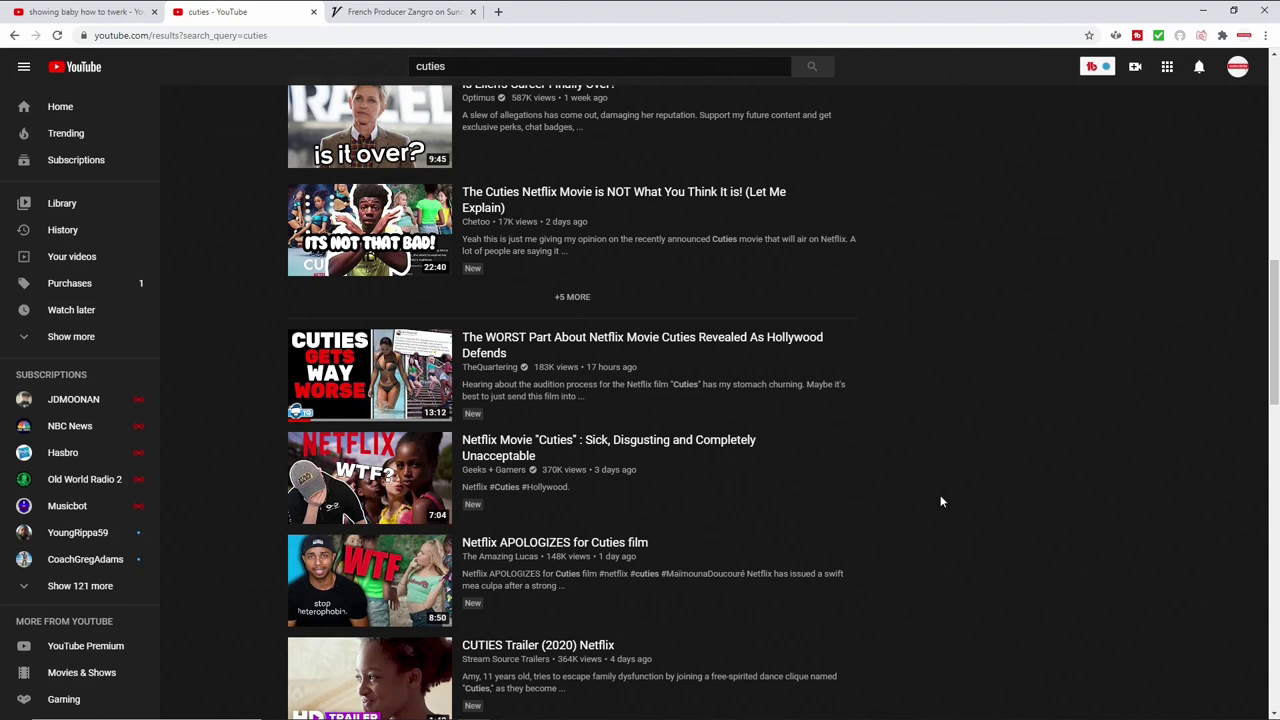
Switch to the Variety tab 'French Producer Zangro on Sundance…'.
{"action": "left_click", "coordinate": [400, 11]}
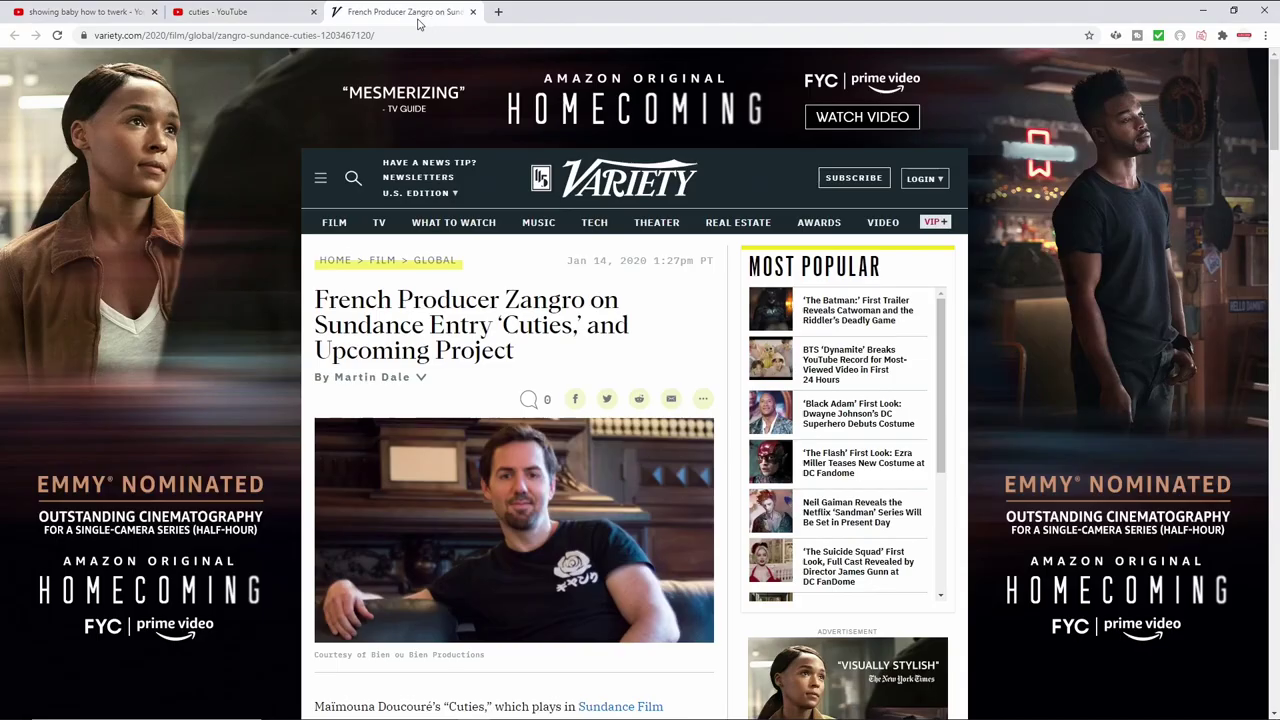
Scroll the Variety interview to the answer on casting from 650 candidates.
{"action": "scroll", "scroll_direction": "down", "scroll_amount": 3}
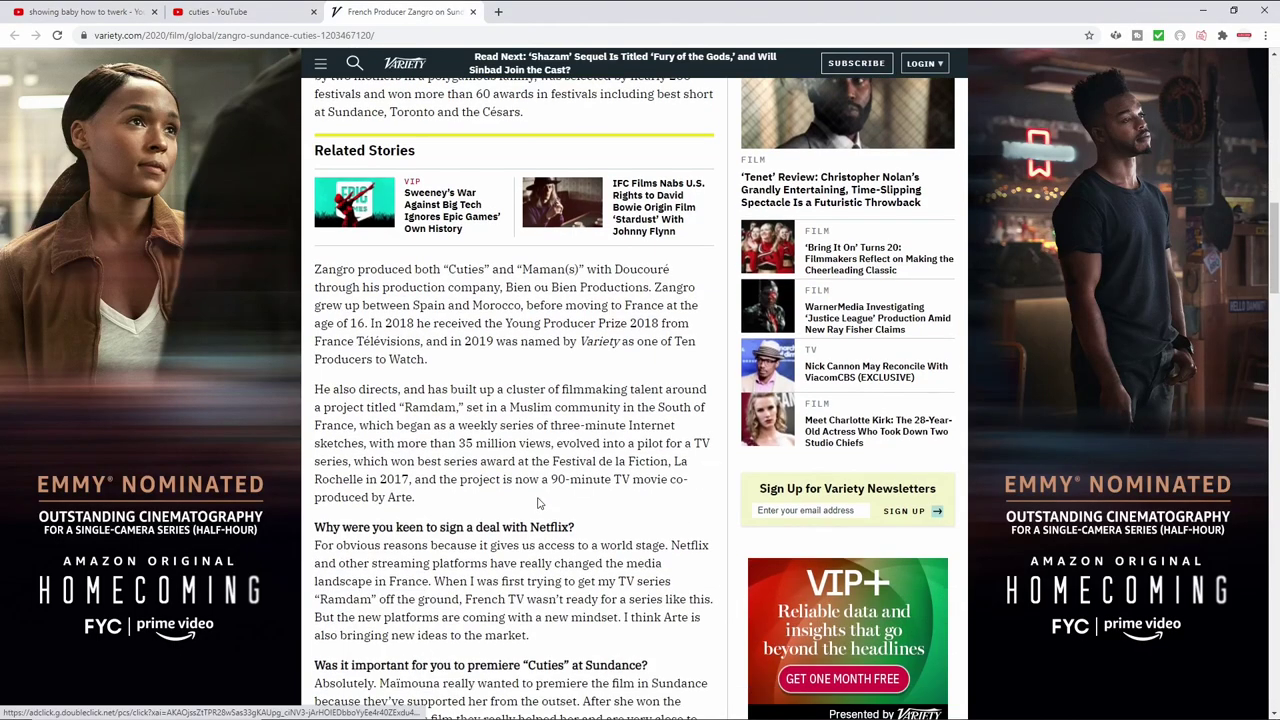
{"action": "scroll", "scroll_direction": "down", "scroll_amount": 3}
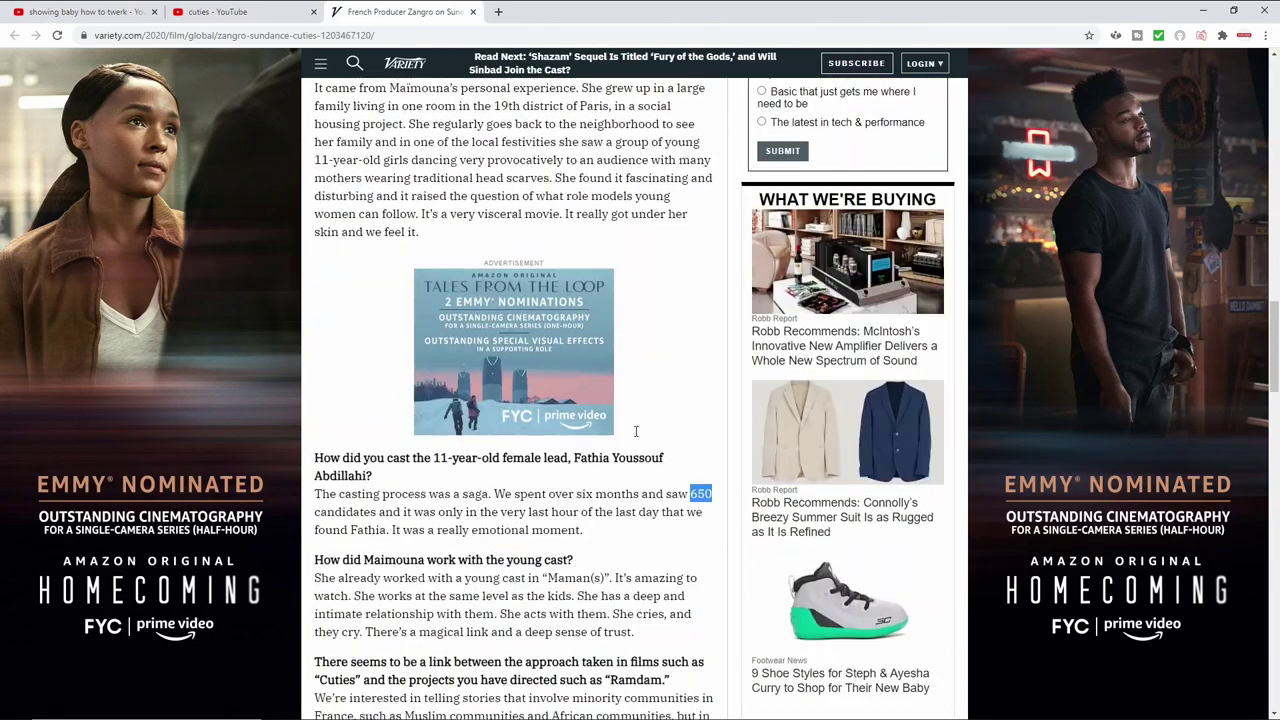
{"action": "scroll", "scroll_direction": "down", "scroll_amount": 3}
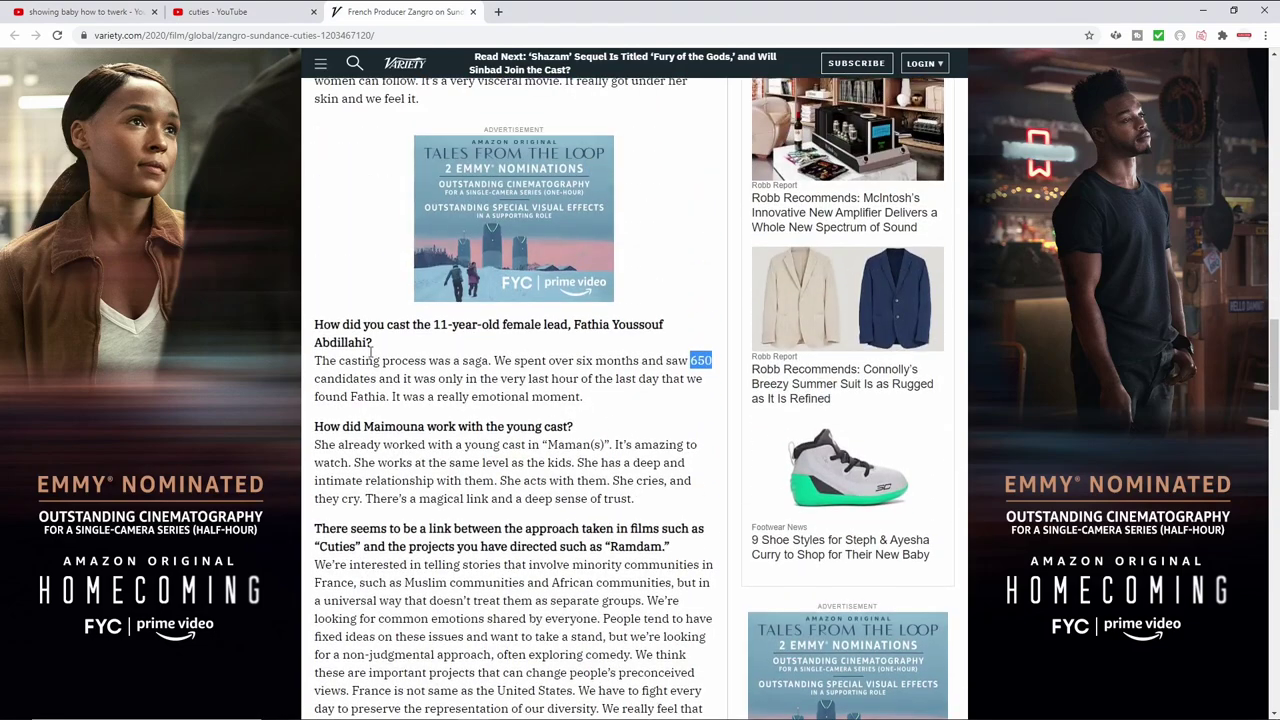
{"action": "mouse_move", "coordinate": [485, 343]}
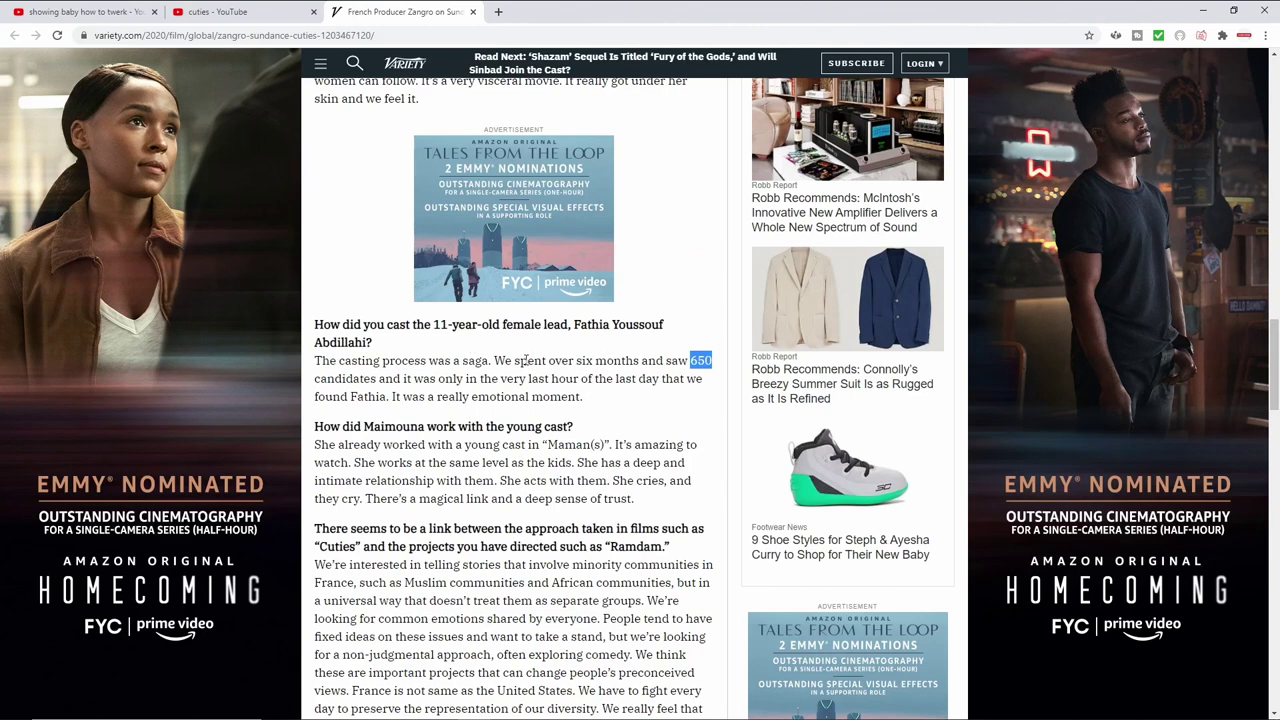
{"action": "mouse_move", "coordinate": [607, 363]}
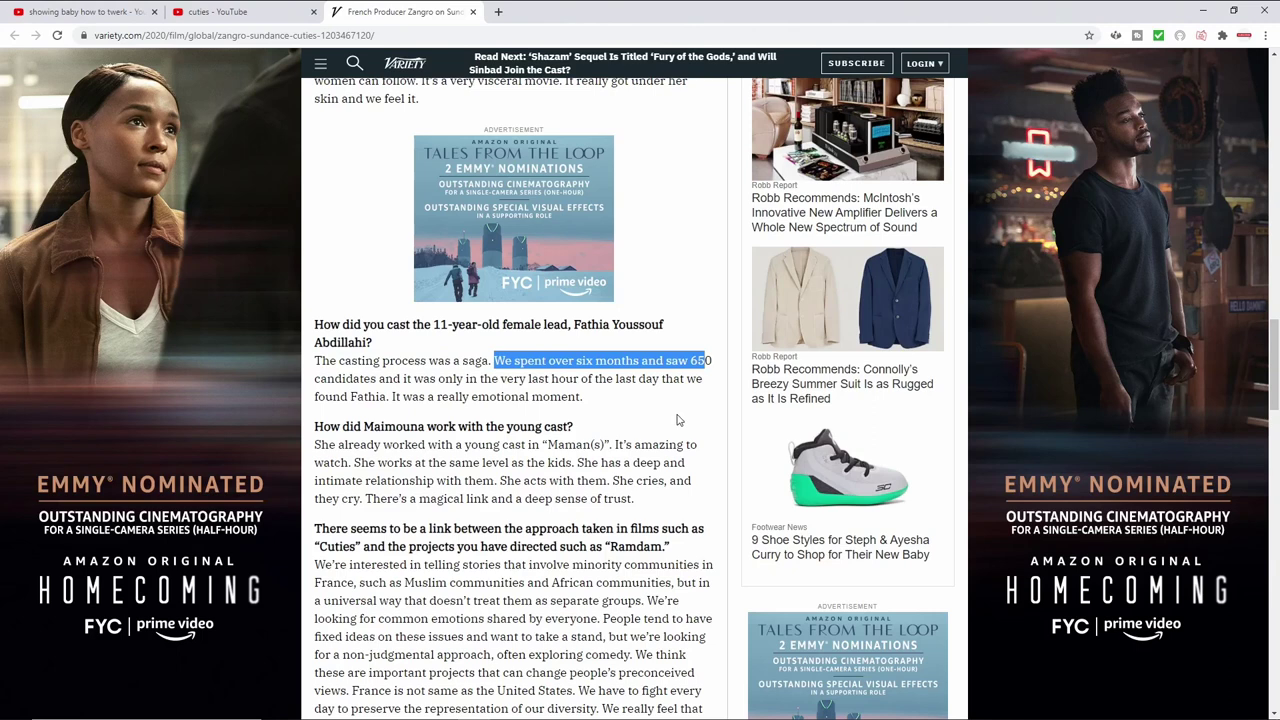
{"action": "mouse_move", "coordinate": [625, 432]}
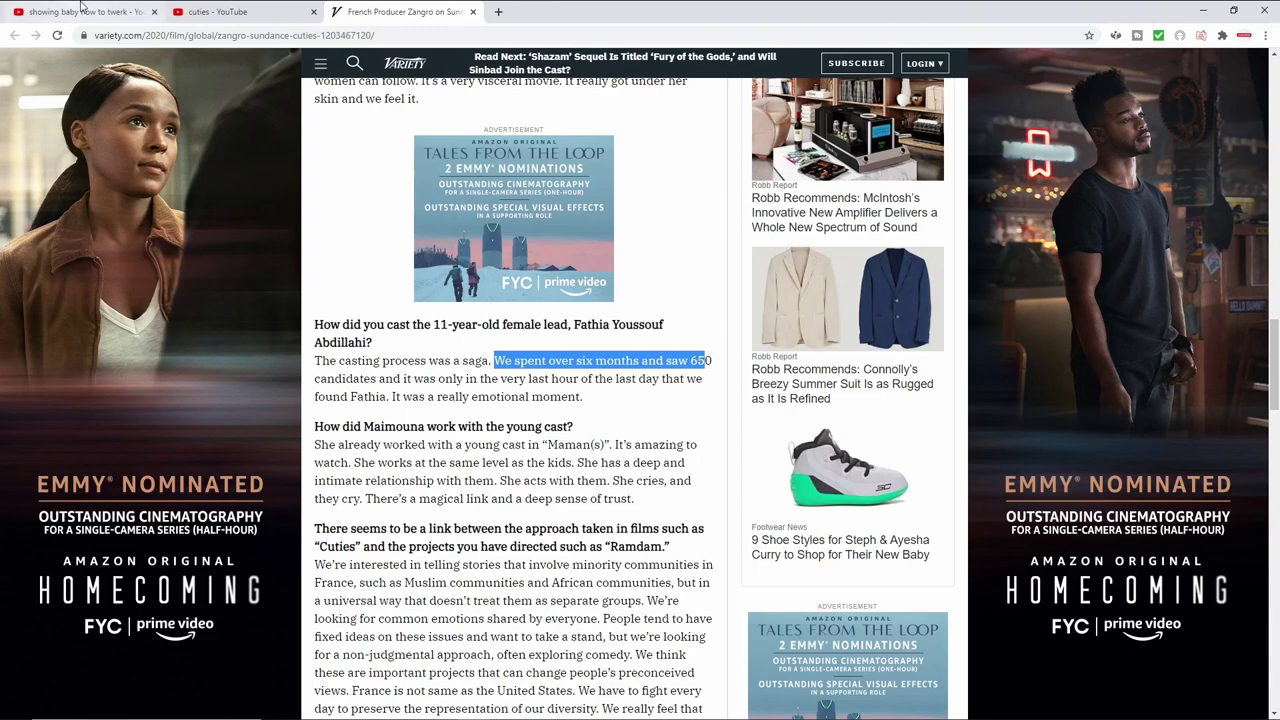
Return to the 'showing baby how to twerk' results and scroll down.
{"action": "left_click", "coordinate": [85, 11]}
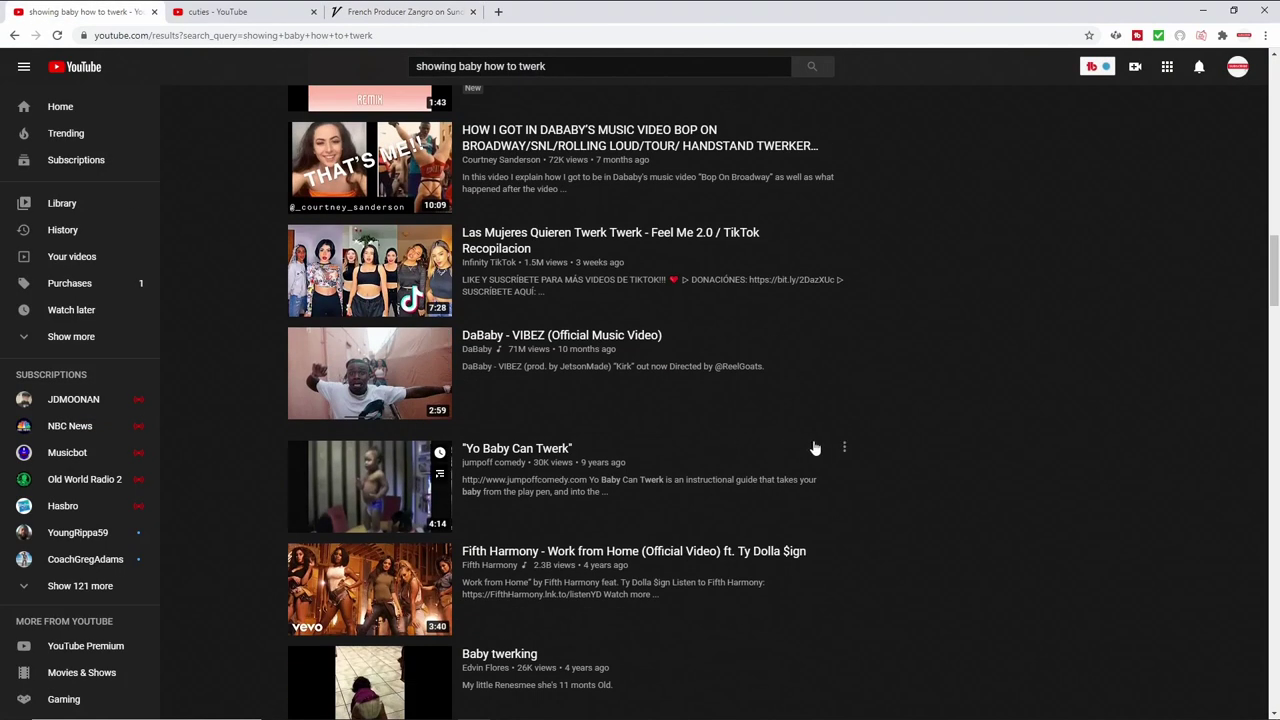
{"action": "scroll", "scroll_direction": "down", "scroll_amount": 3}
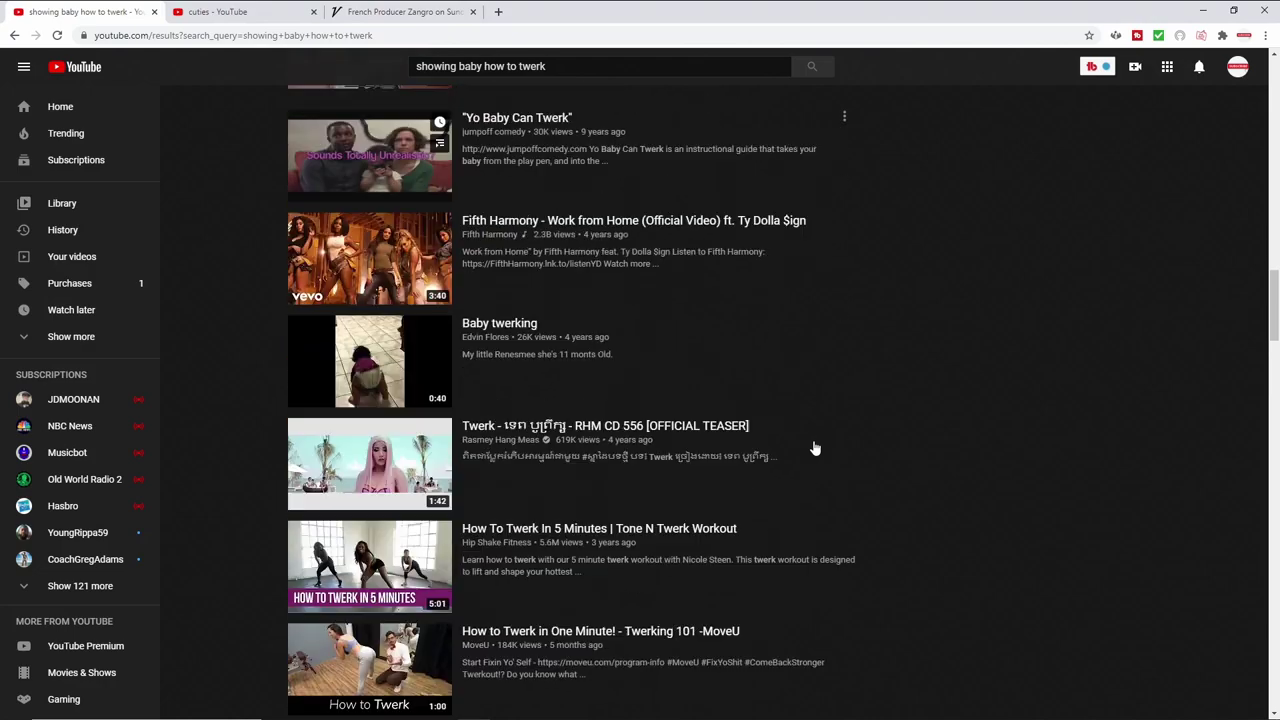
{"action": "scroll", "scroll_direction": "down", "scroll_amount": 3}
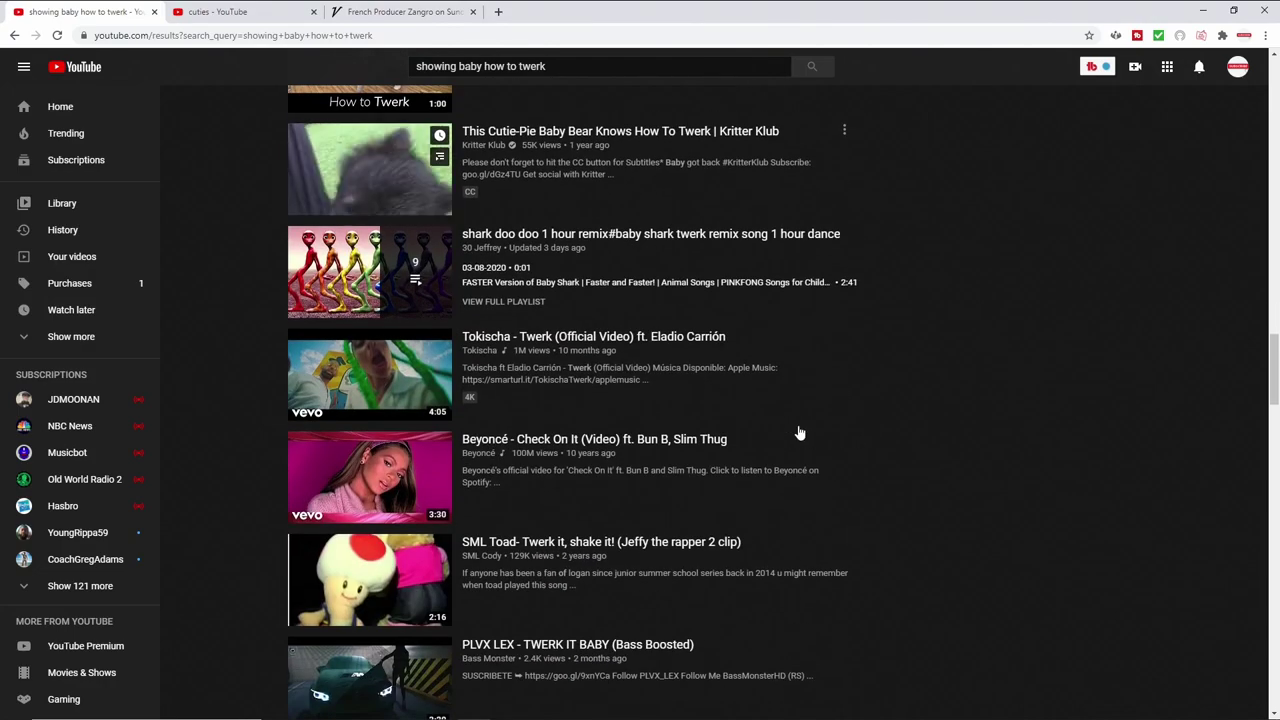
{"action": "scroll", "scroll_direction": "down", "scroll_amount": 3}
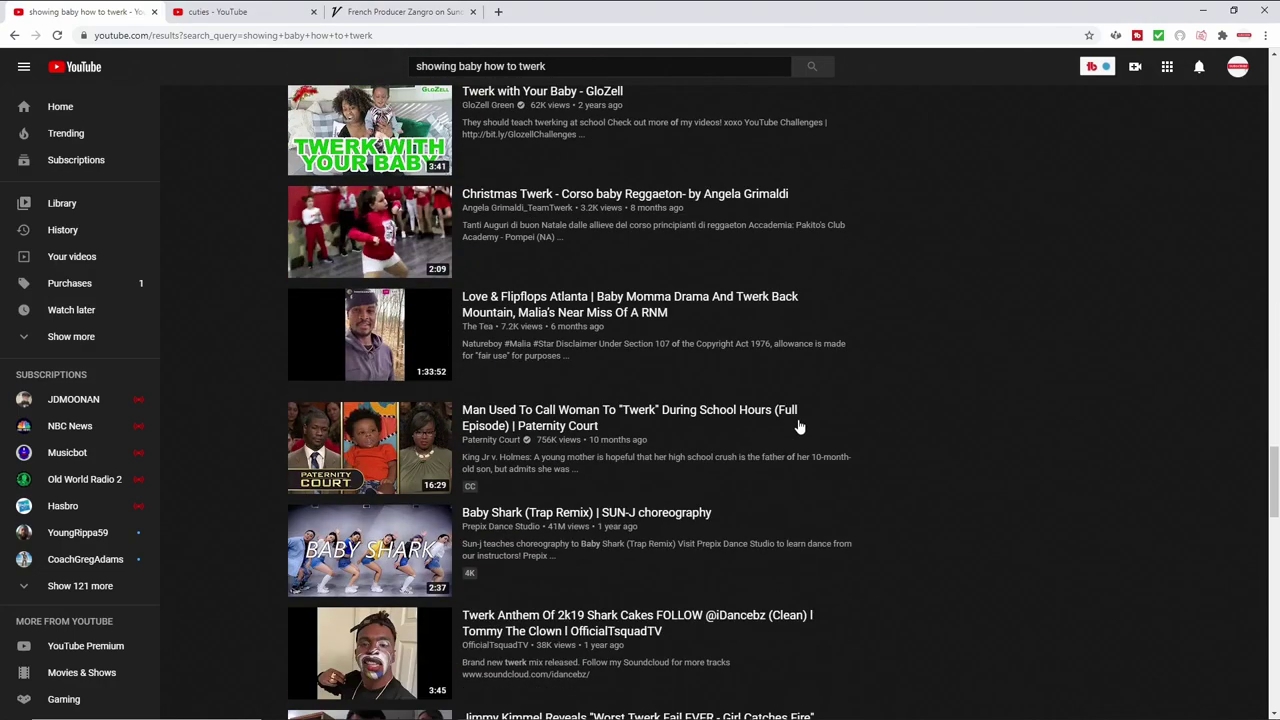
{"action": "scroll", "scroll_direction": "down", "scroll_amount": 3}
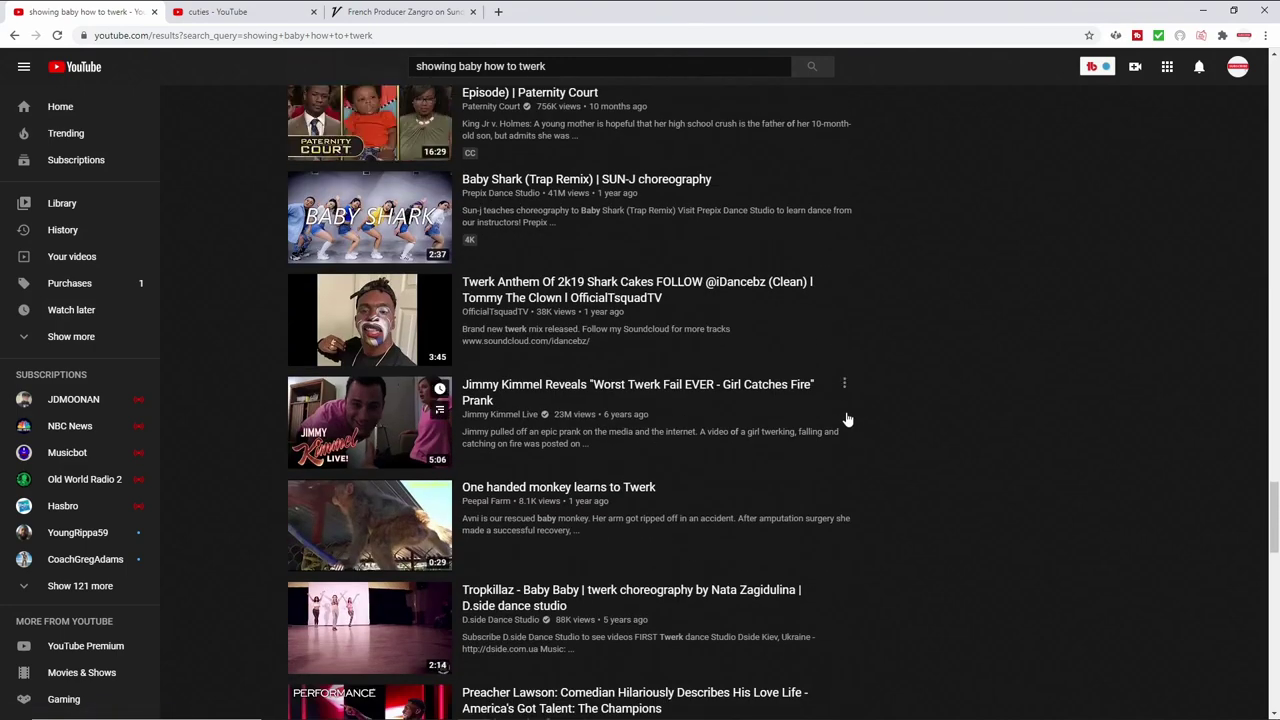
{"action": "scroll", "scroll_direction": "down", "scroll_amount": 3}
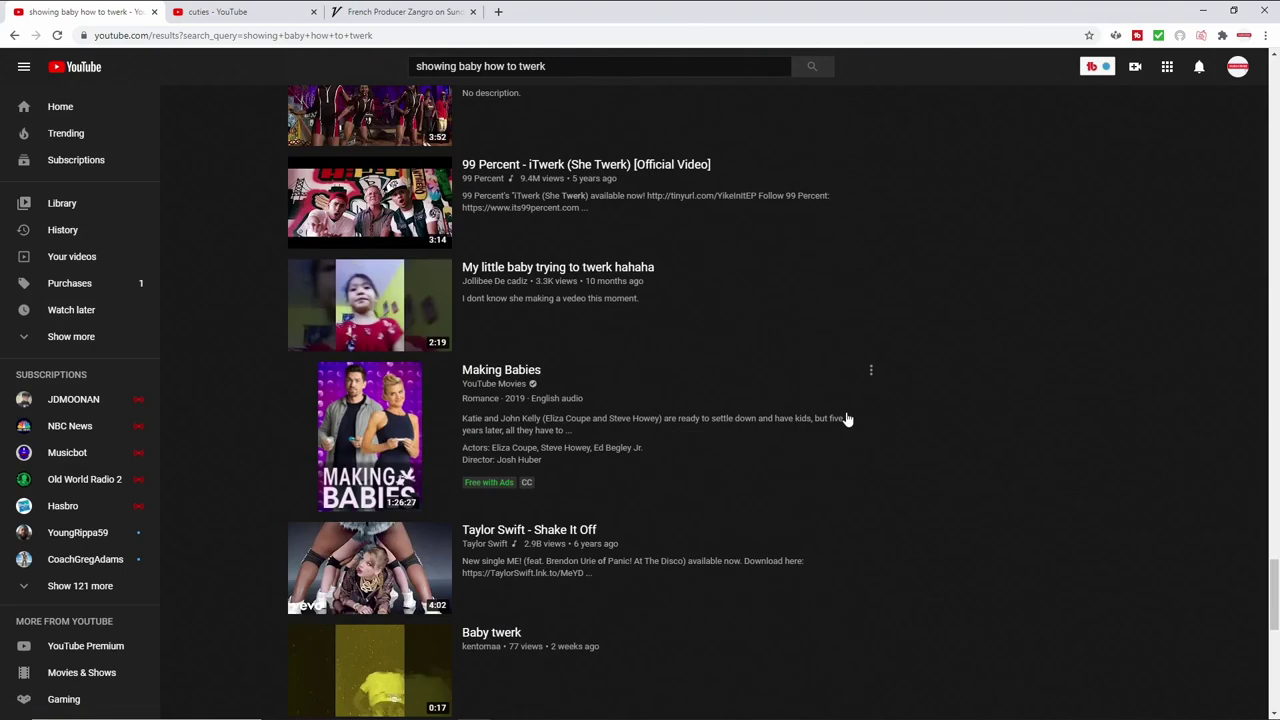
{"action": "mouse_move", "coordinate": [363, 305]}
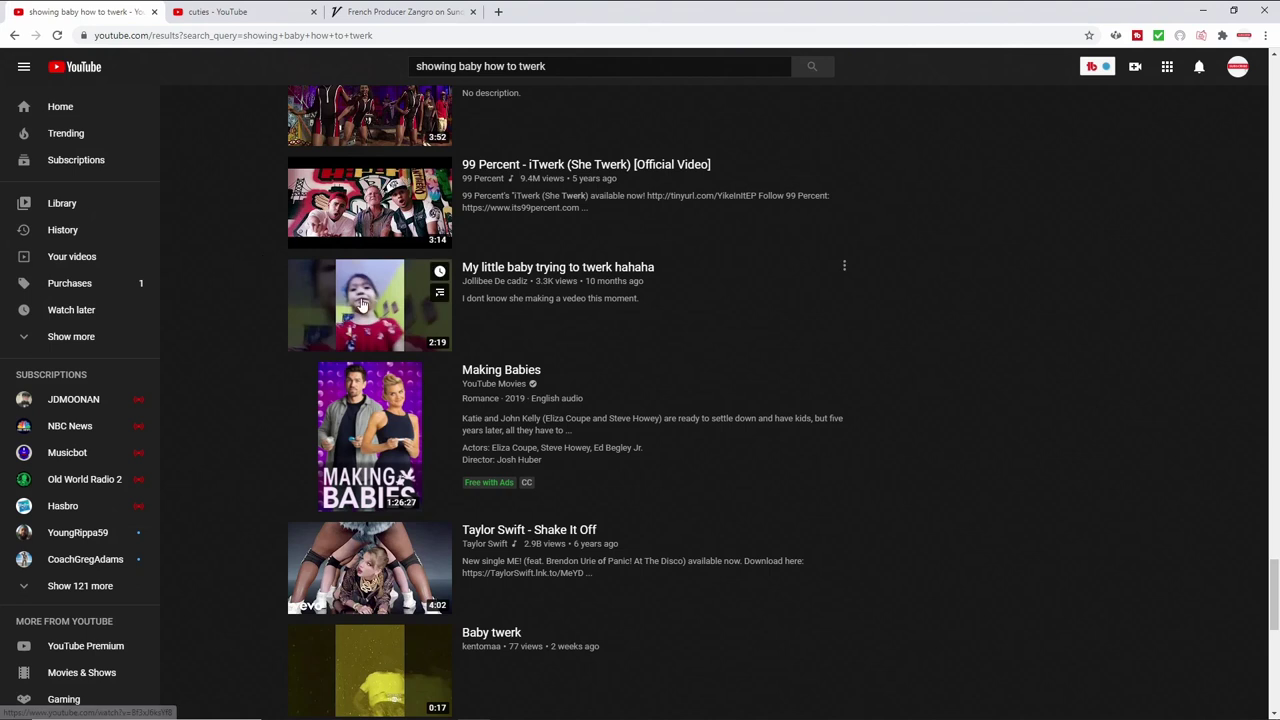
{"action": "mouse_move", "coordinate": [1155, 481]}
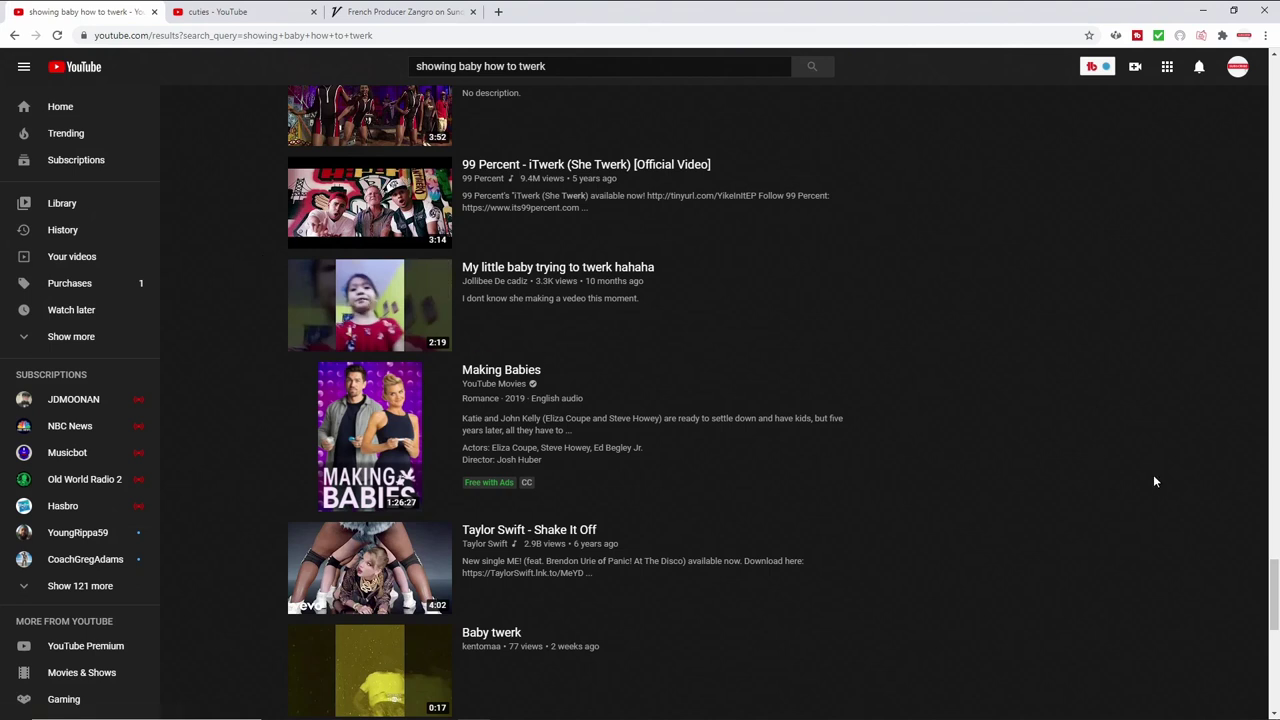
Keep scrolling past the Netflix Cuties Official Trailer to later results.
{"action": "scroll", "scroll_direction": "down", "scroll_amount": 3}
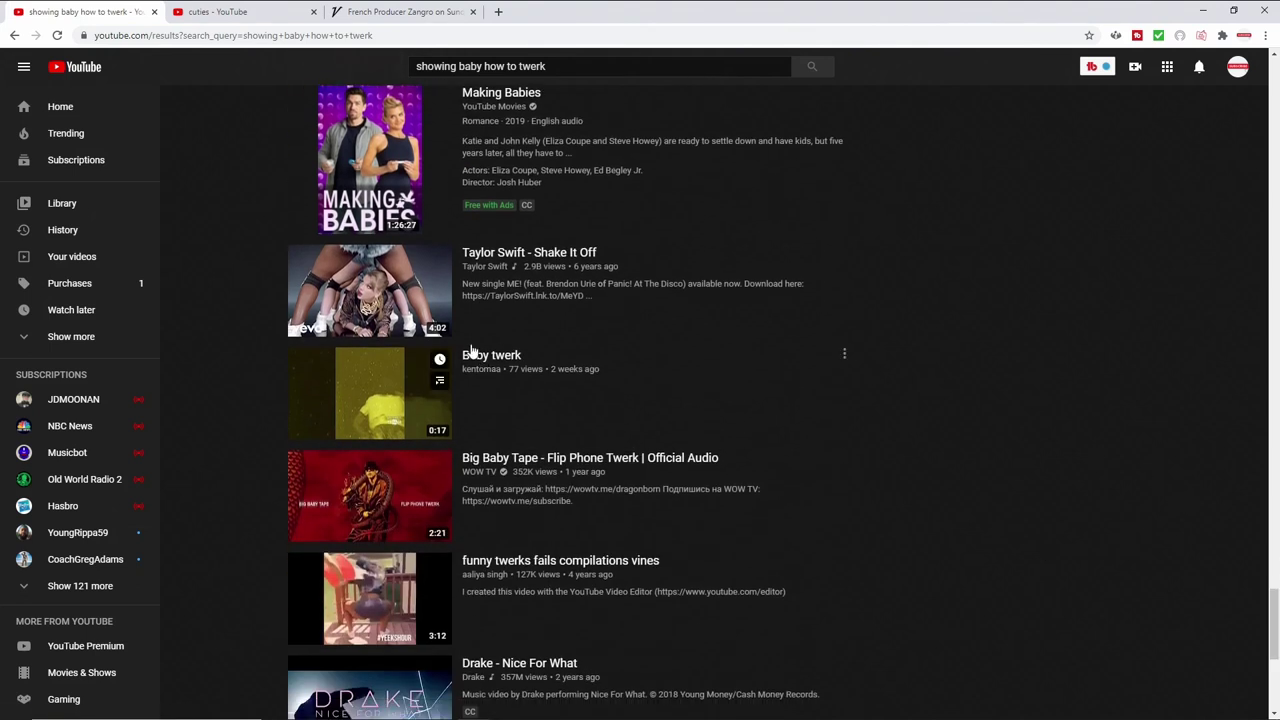
{"action": "mouse_move", "coordinate": [370, 291]}
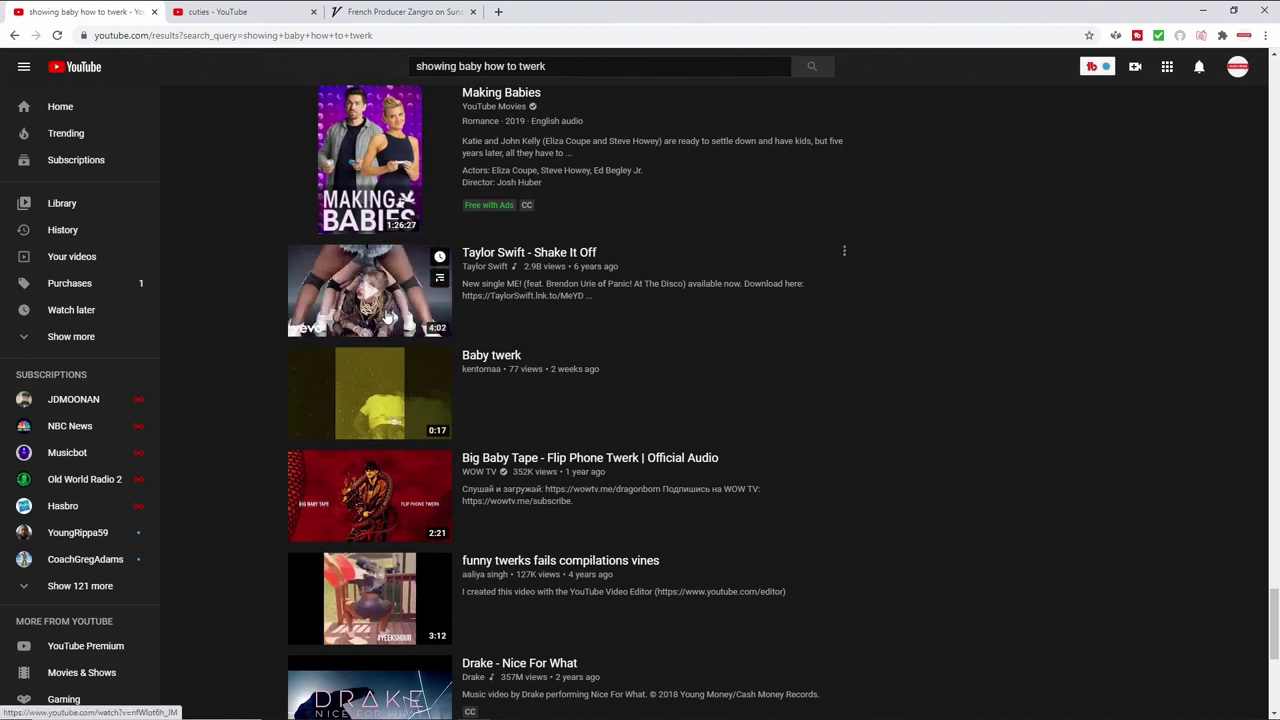
{"action": "scroll", "scroll_direction": "down", "scroll_amount": 3}
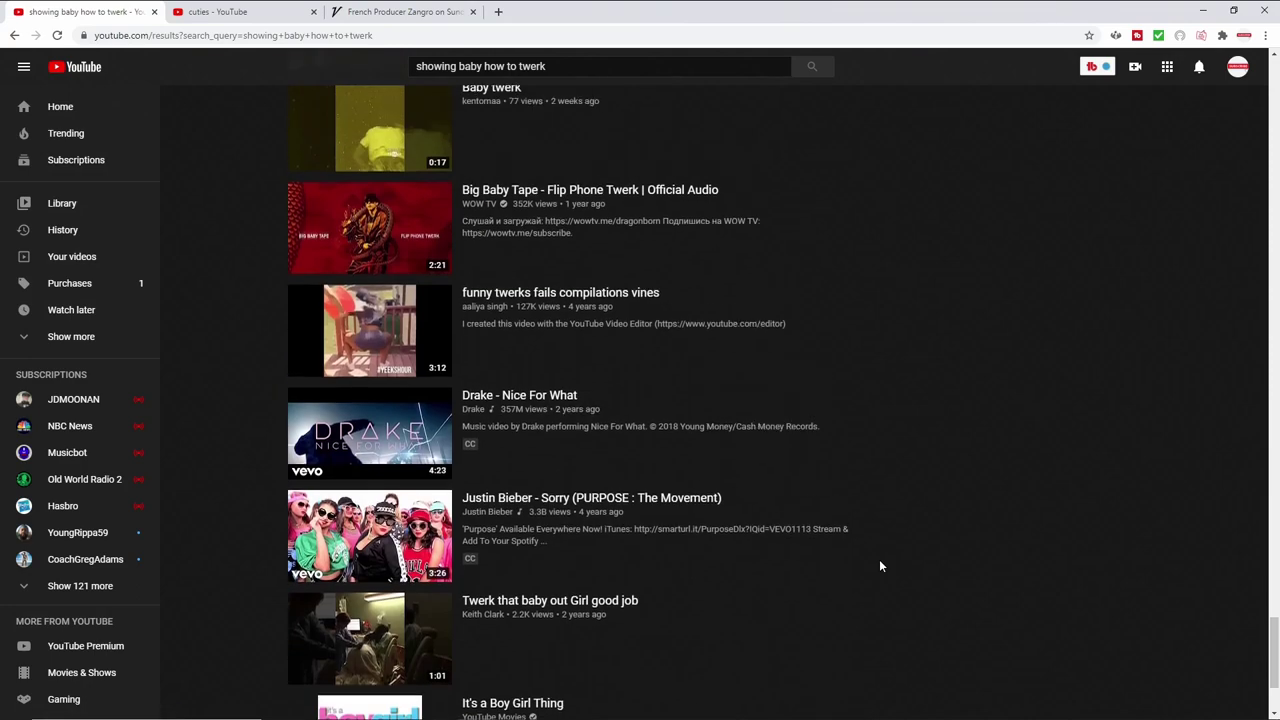
{"action": "scroll", "scroll_direction": "down", "scroll_amount": 3}
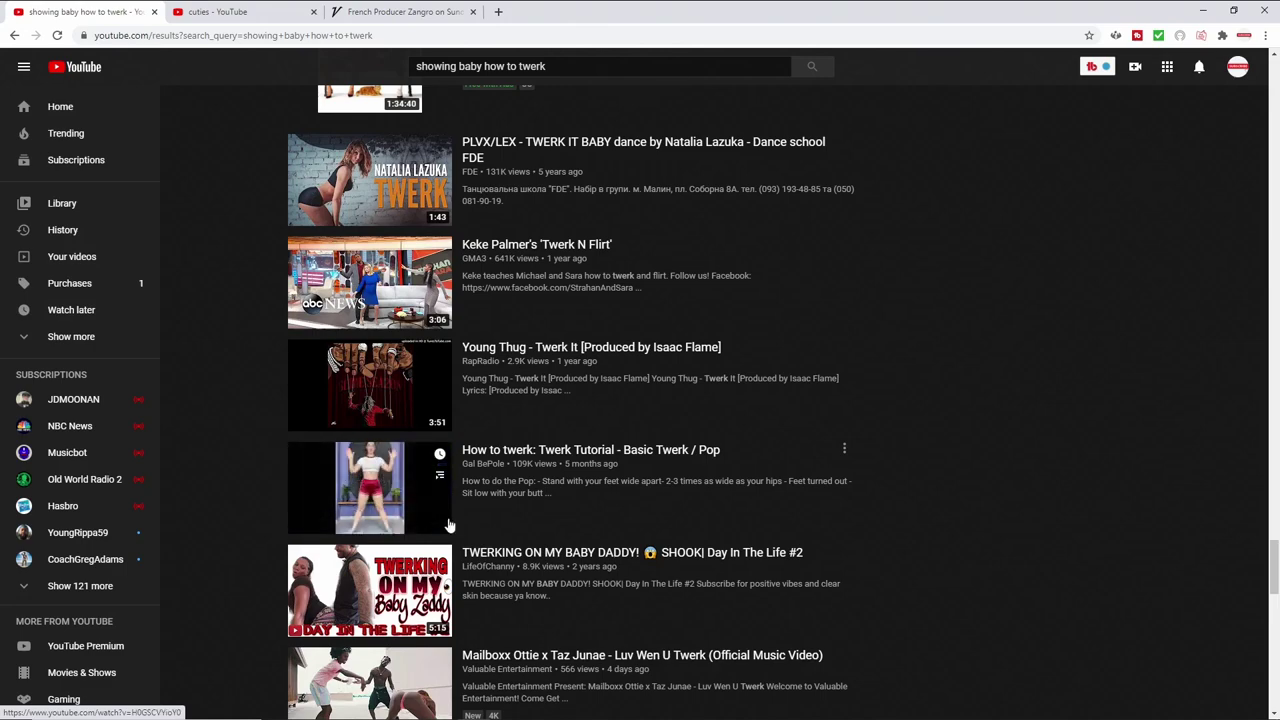
{"action": "scroll", "scroll_direction": "down", "scroll_amount": 3}
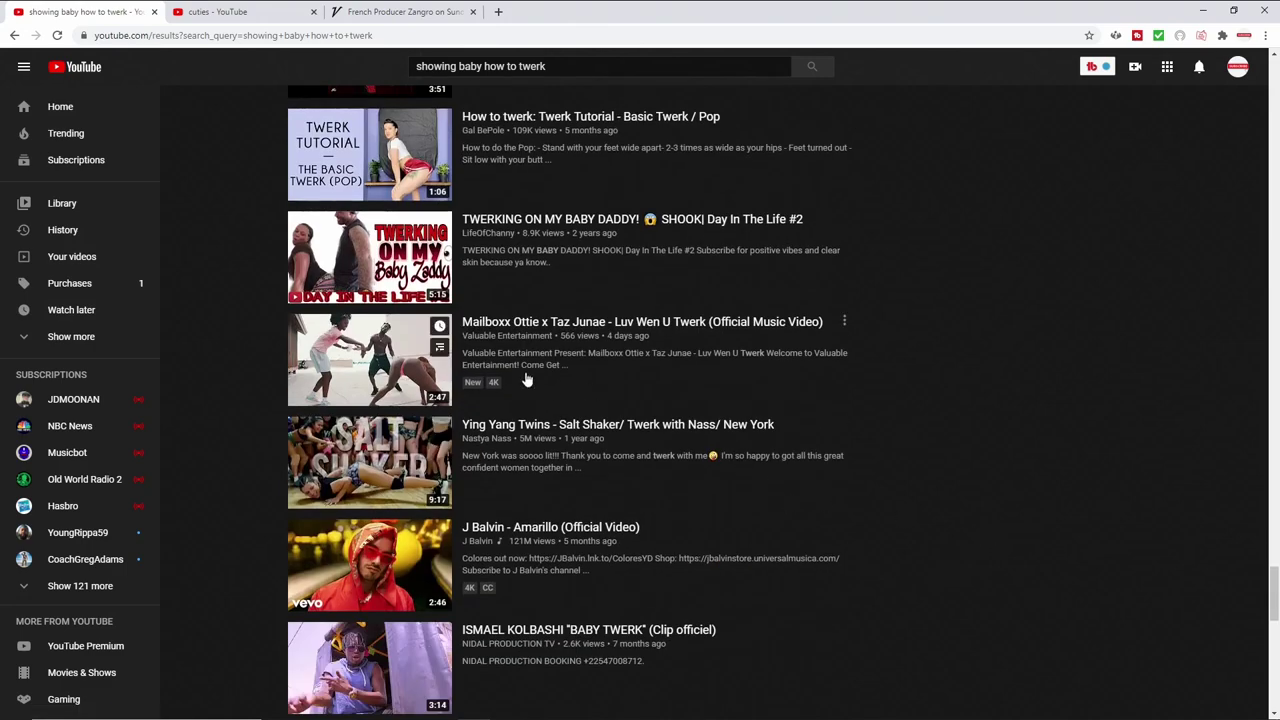
{"action": "scroll", "scroll_direction": "down", "scroll_amount": 3}
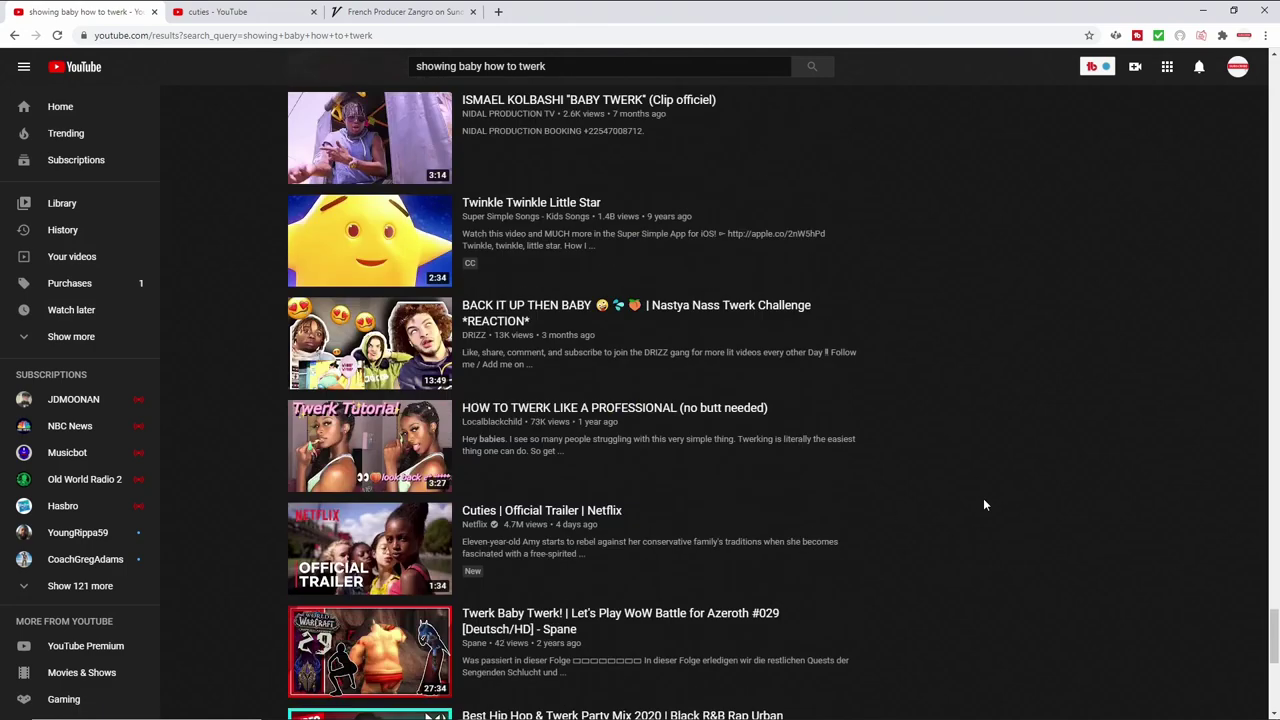
{"action": "scroll", "scroll_direction": "down", "scroll_amount": 3}
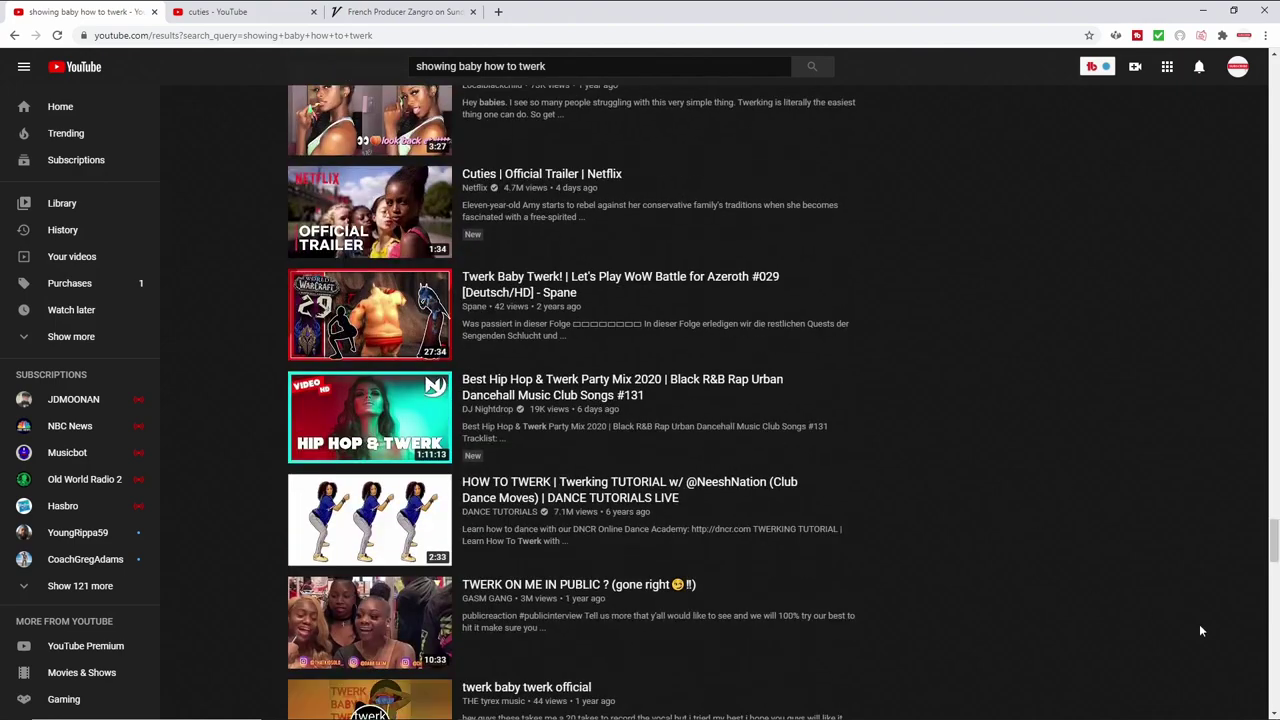
Scroll the twerk results page, showing the Search Explorer keyword panel.
{"action": "scroll", "scroll_direction": "down", "scroll_amount": 3}
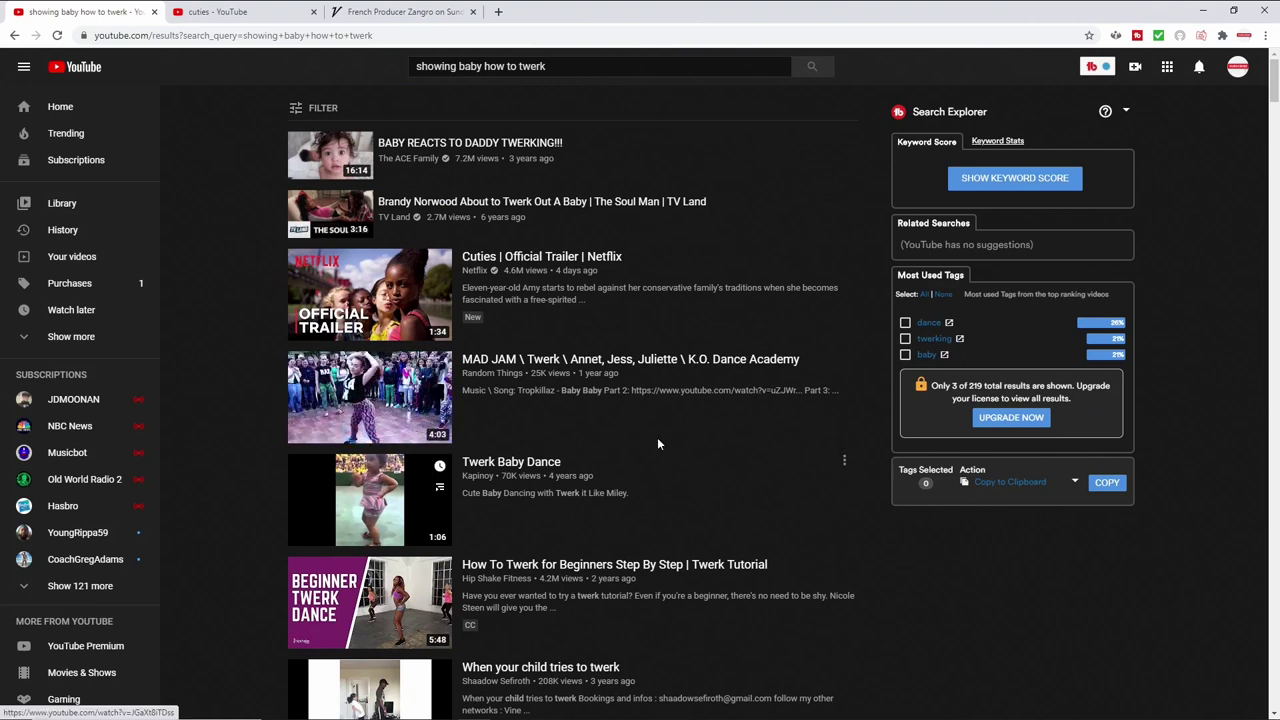
{"action": "mouse_move", "coordinate": [483, 493]}
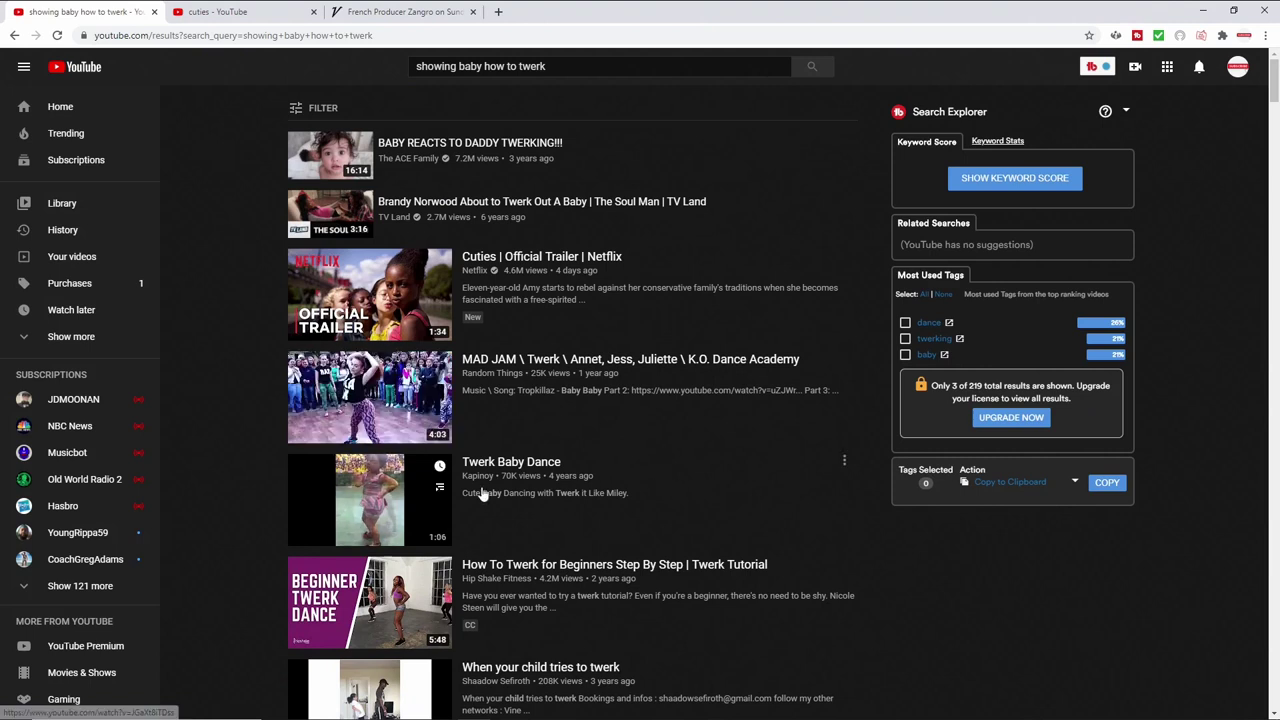
{"action": "mouse_move", "coordinate": [370, 498]}
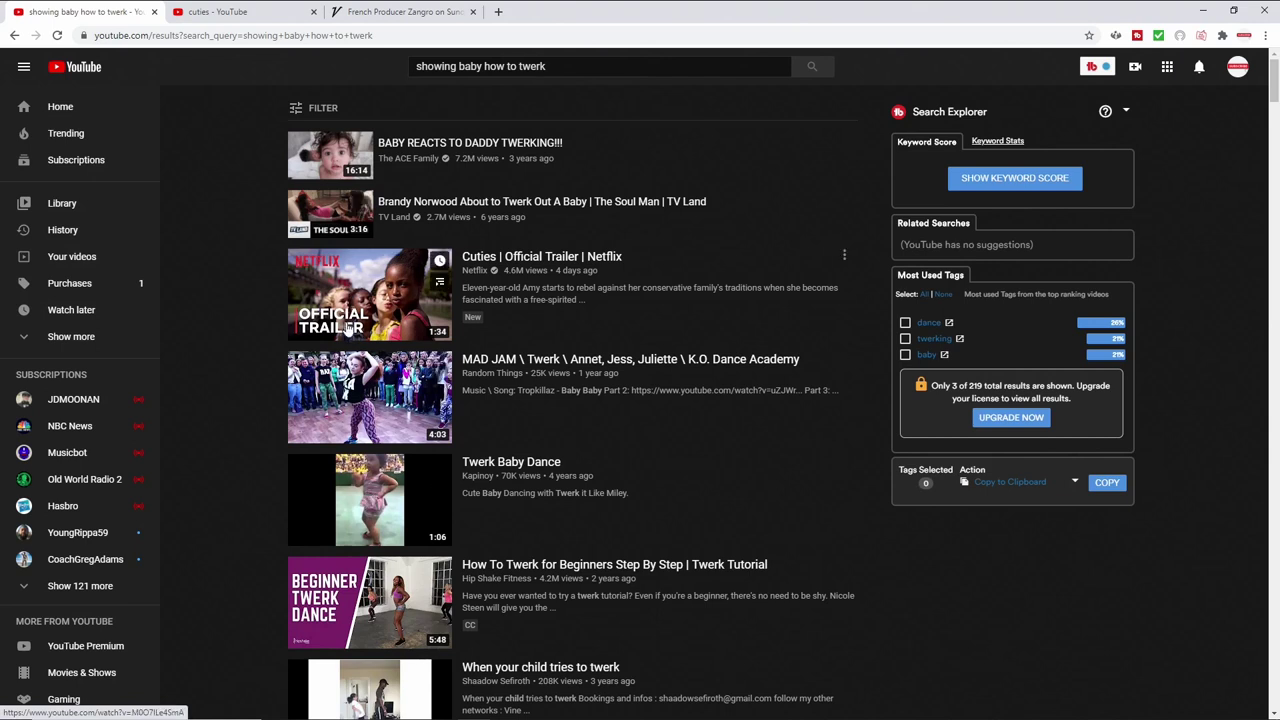
{"action": "mouse_move", "coordinate": [370, 294]}
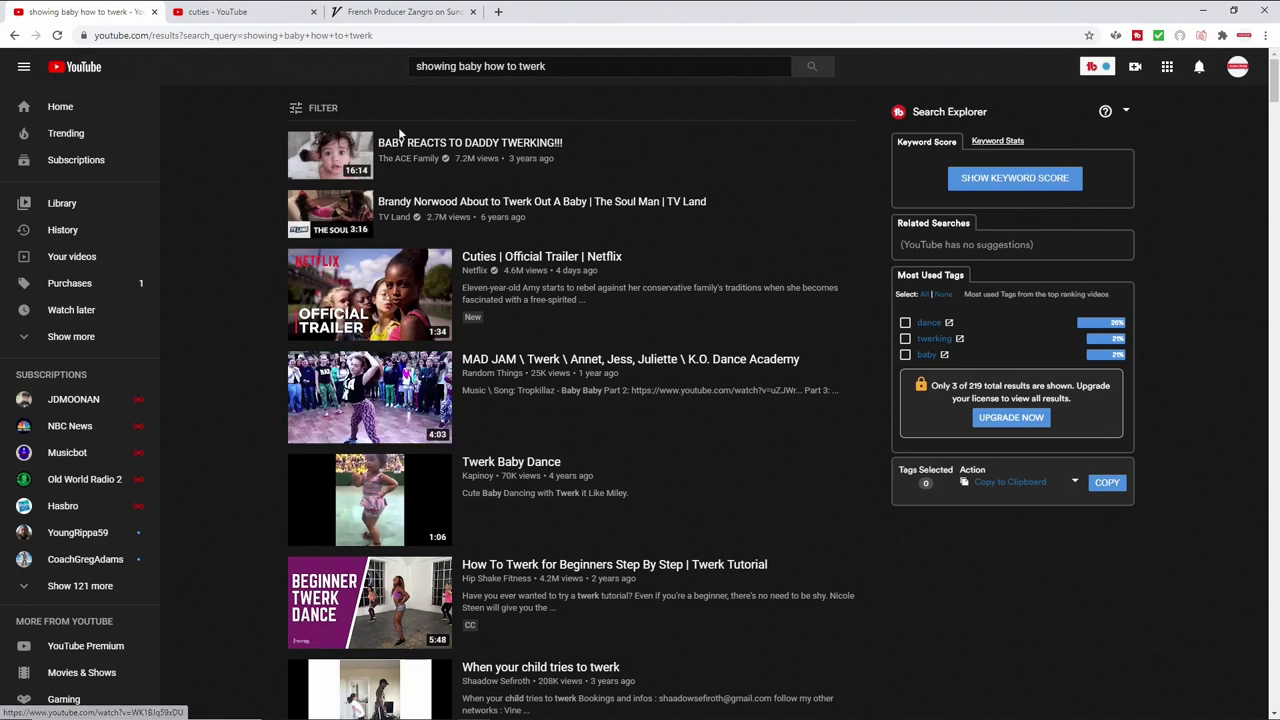
{"action": "left_click", "coordinate": [245, 11]}
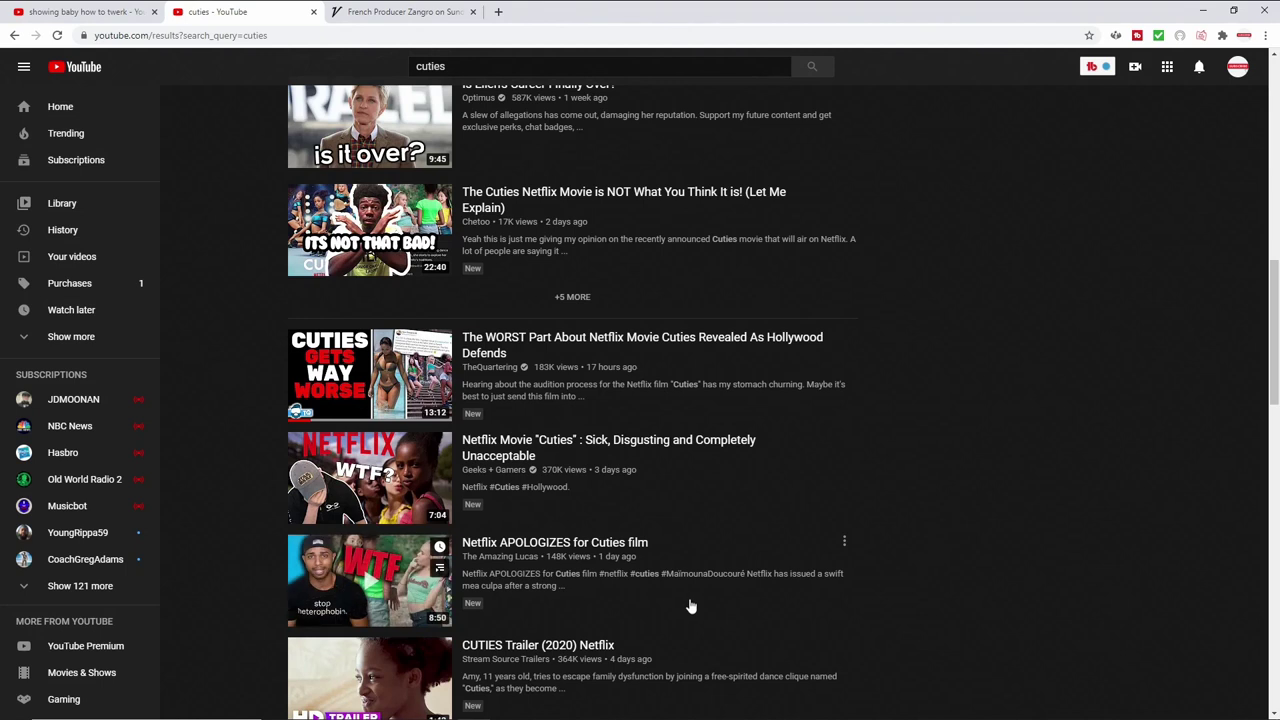
{"action": "mouse_move", "coordinate": [690, 603]}
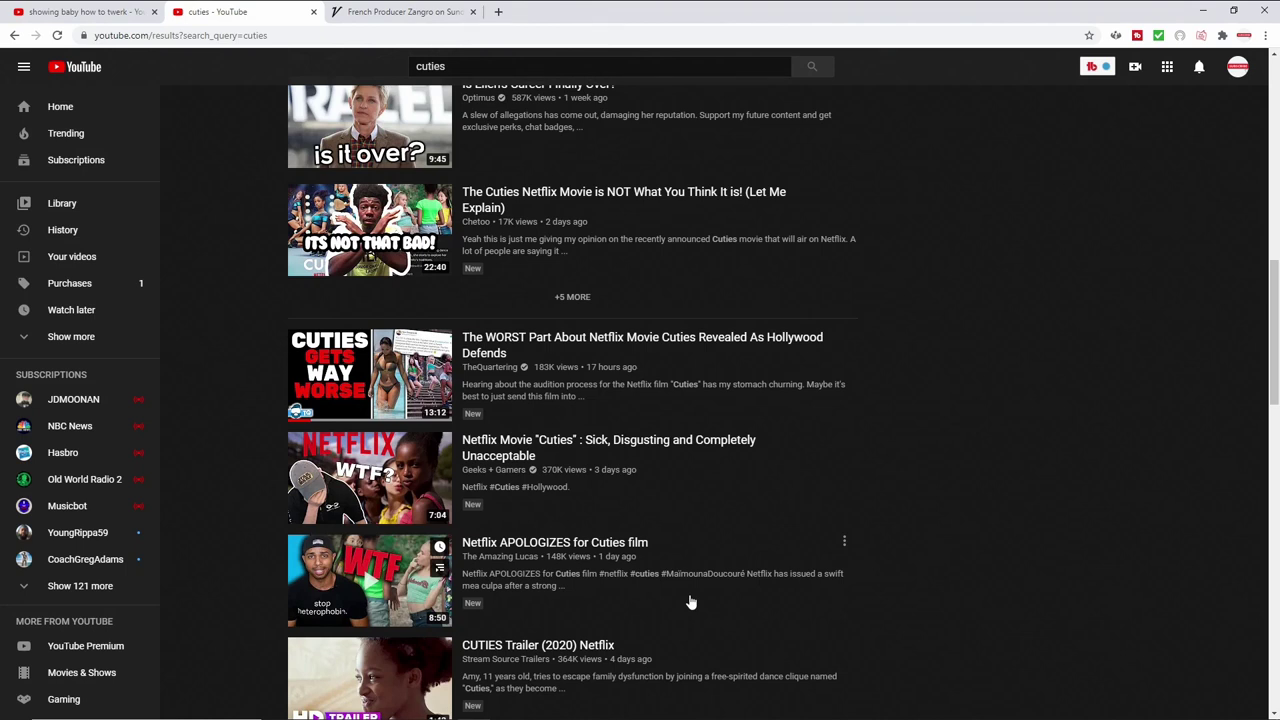
{"action": "mouse_move", "coordinate": [773, 599]}
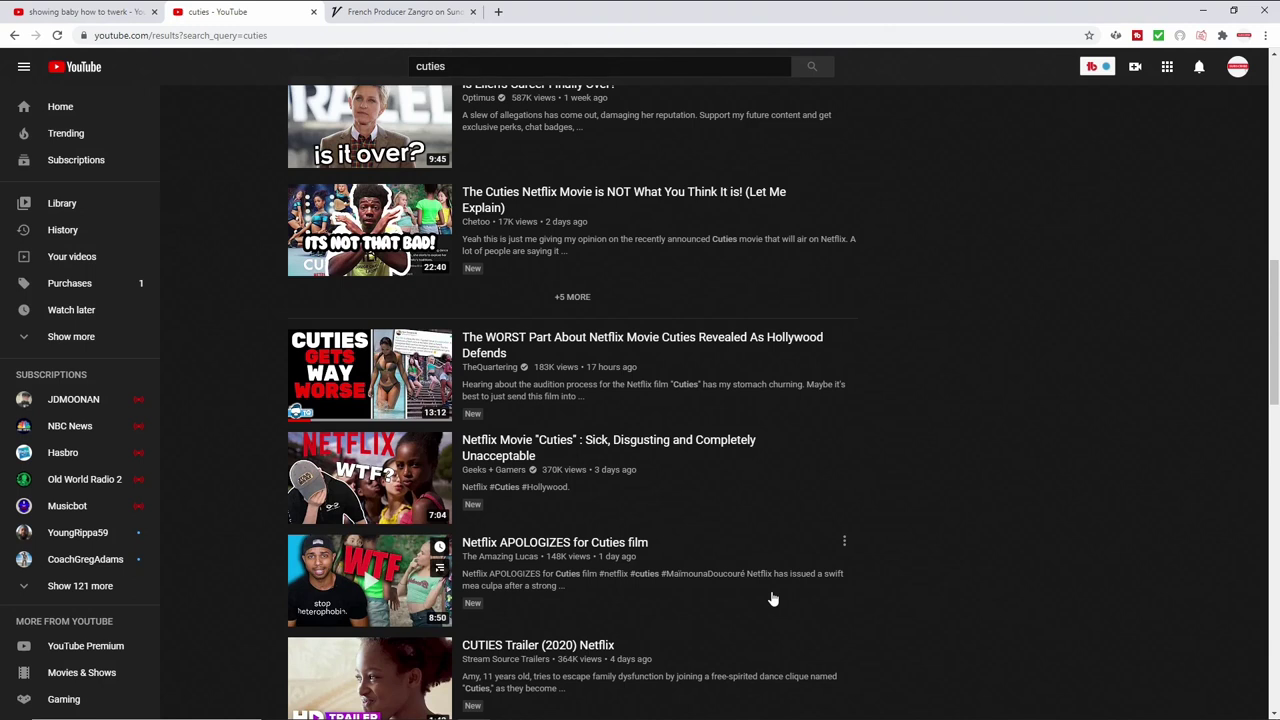
{"action": "mouse_move", "coordinate": [749, 592]}
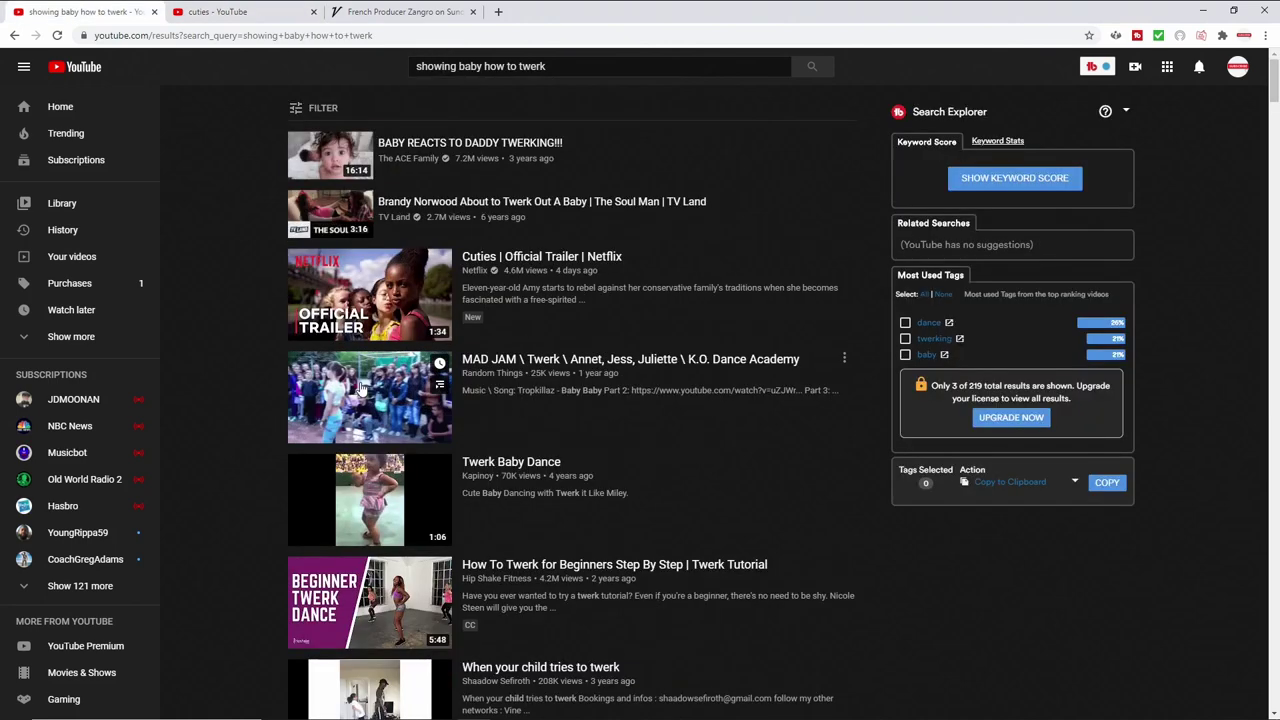
{"action": "mouse_move", "coordinate": [369, 397]}
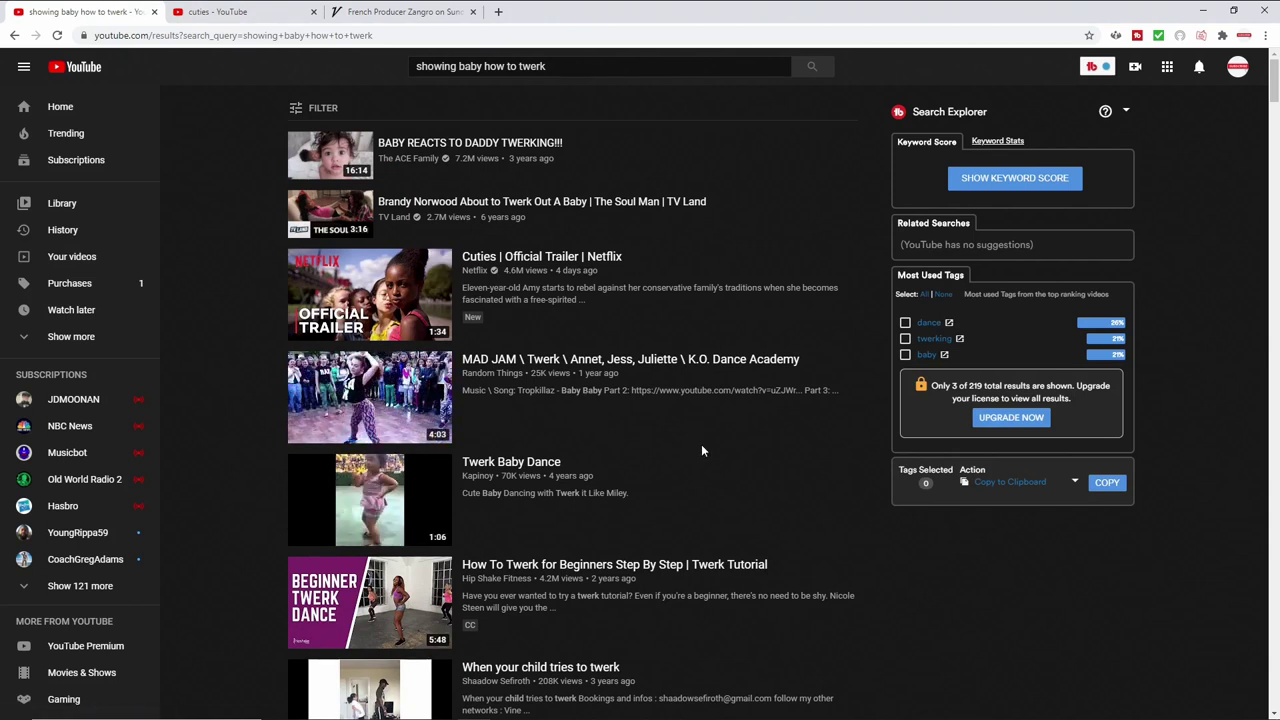
{"action": "mouse_move", "coordinate": [710, 449]}
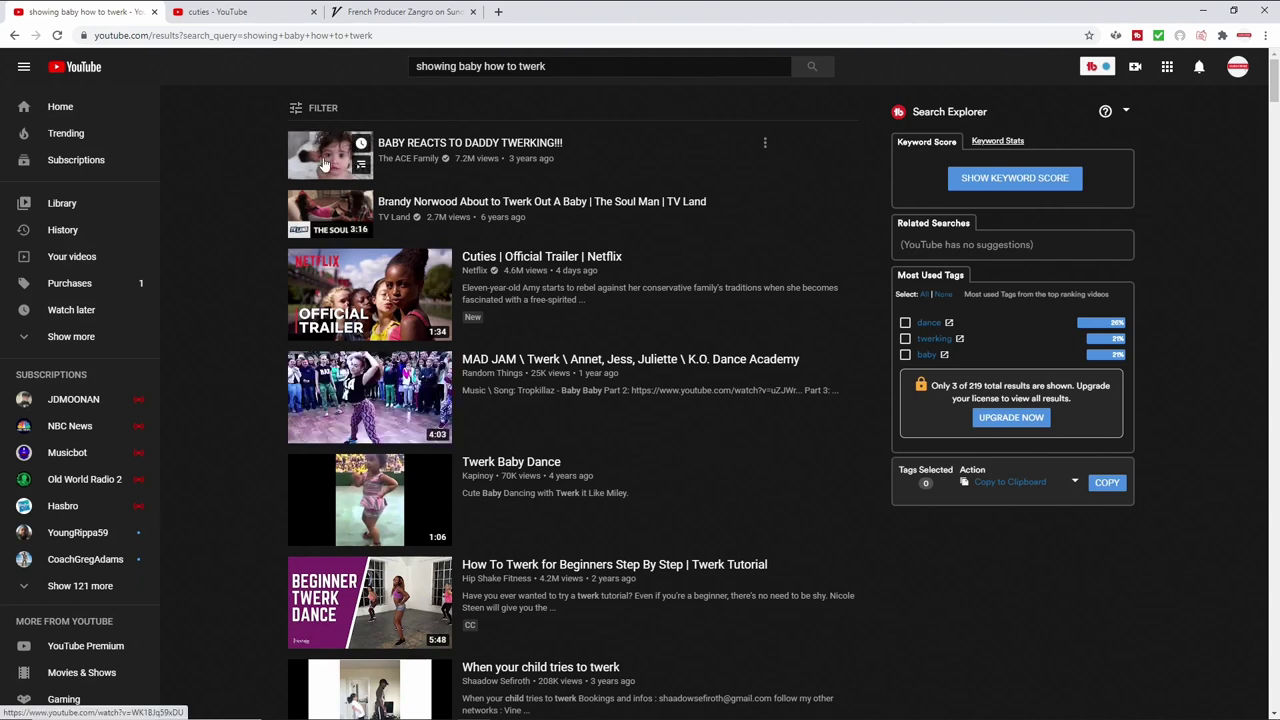
{"action": "mouse_move", "coordinate": [588, 385]}
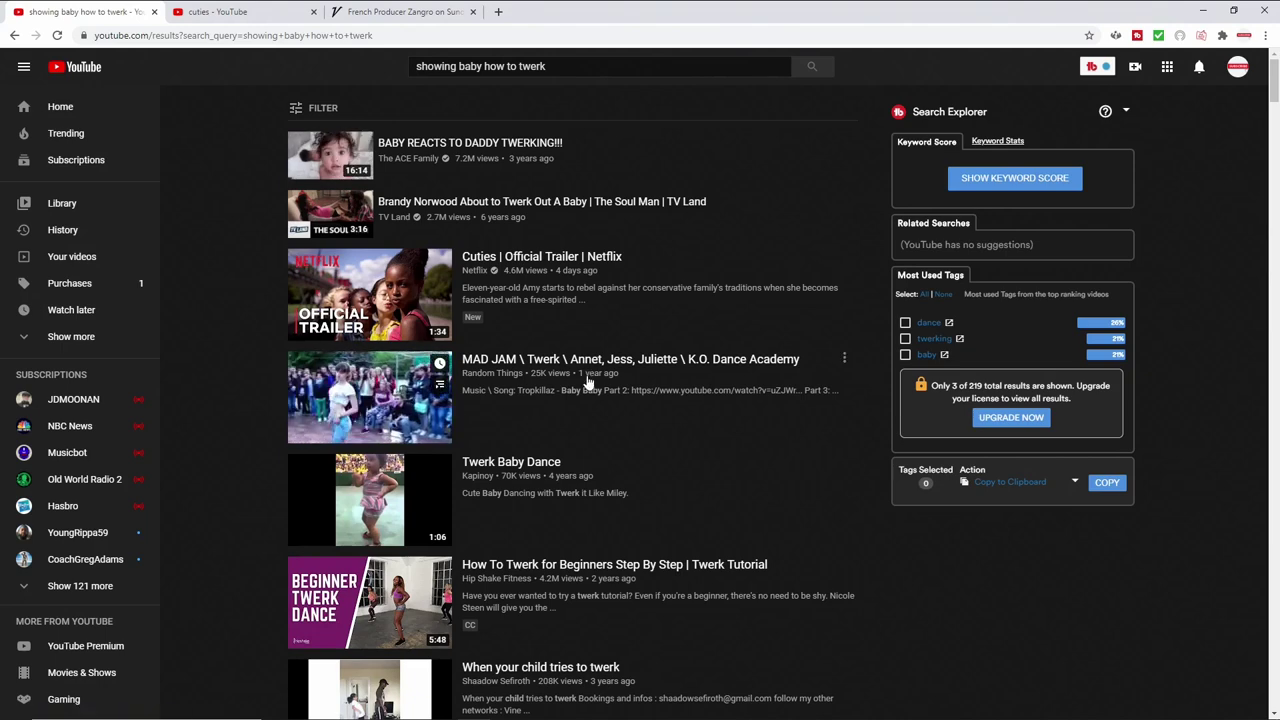
Scroll the twerk results down to the Baby shark twerk challenge video.
{"action": "scroll", "scroll_direction": "down", "scroll_amount": 3}
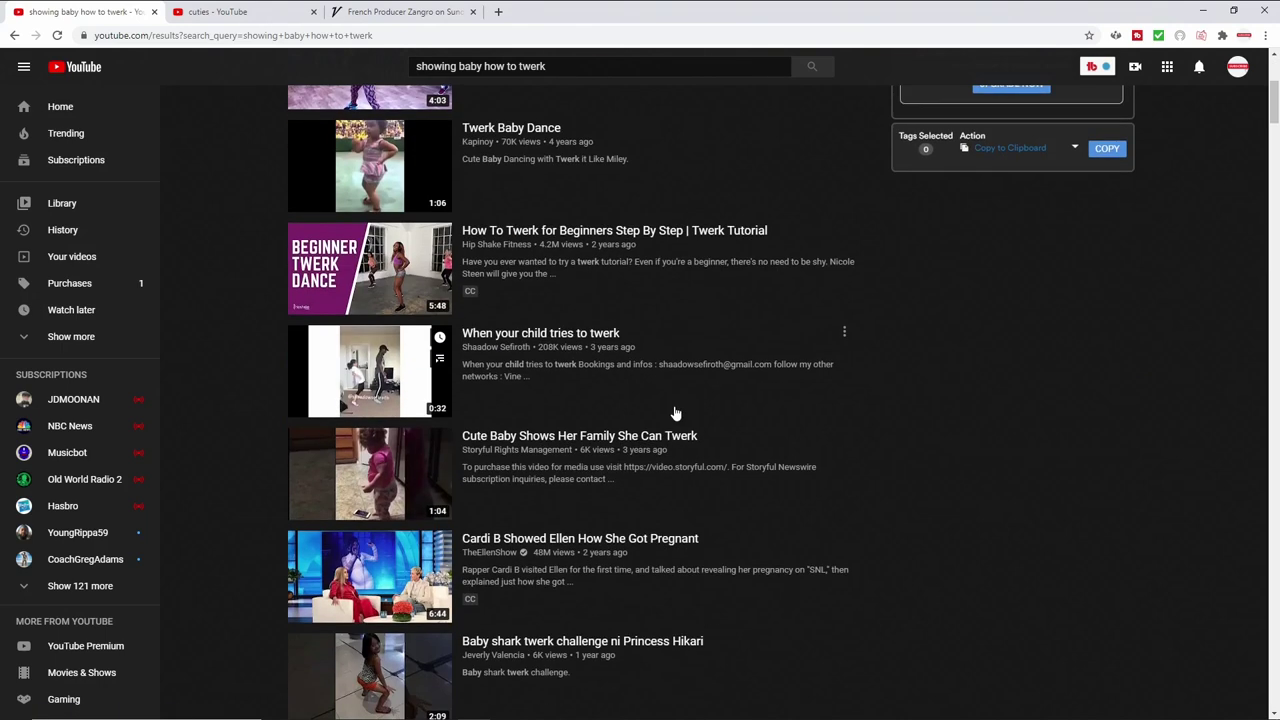
{"action": "scroll", "scroll_direction": "down", "scroll_amount": 3}
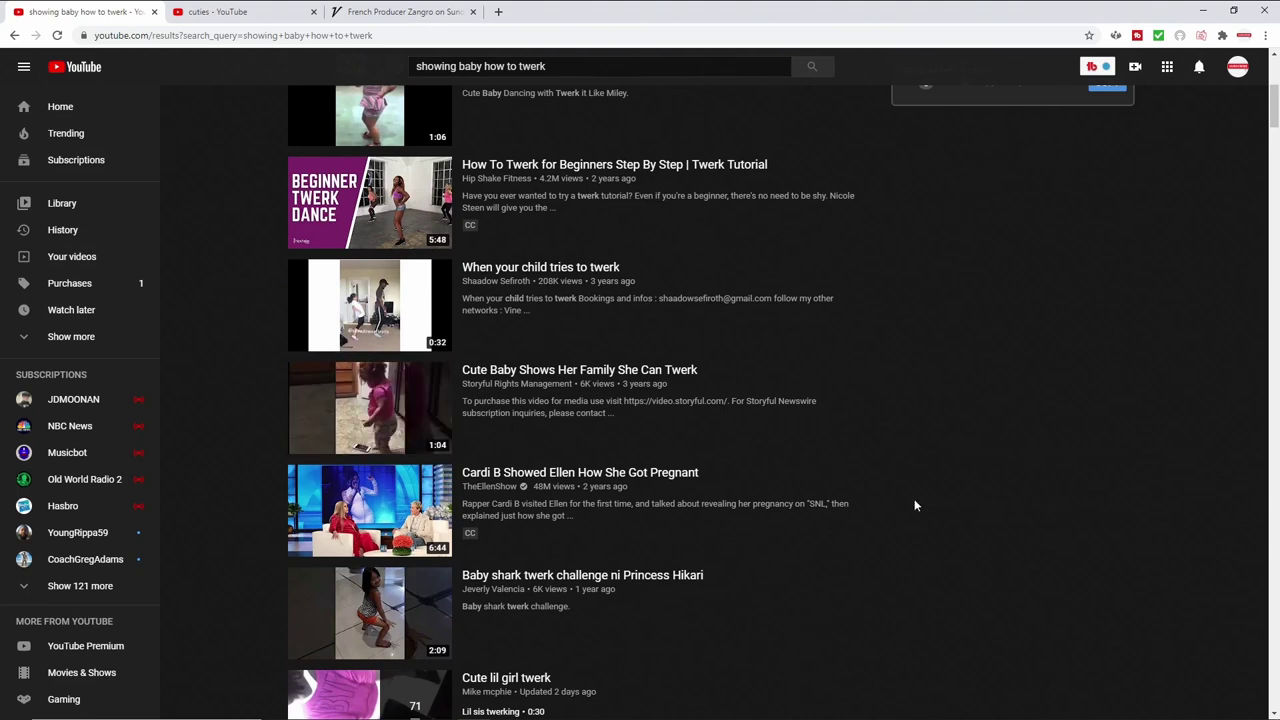
{"action": "mouse_move", "coordinate": [996, 535]}
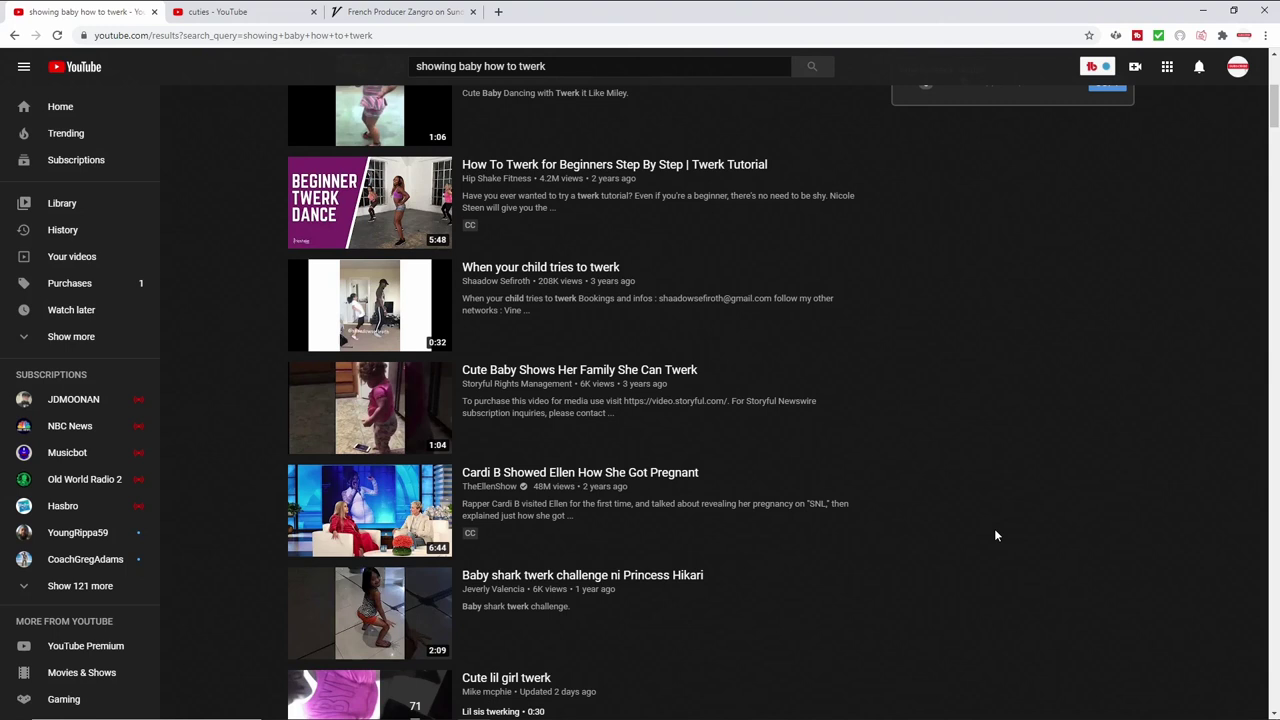
{"action": "mouse_move", "coordinate": [420, 420]}
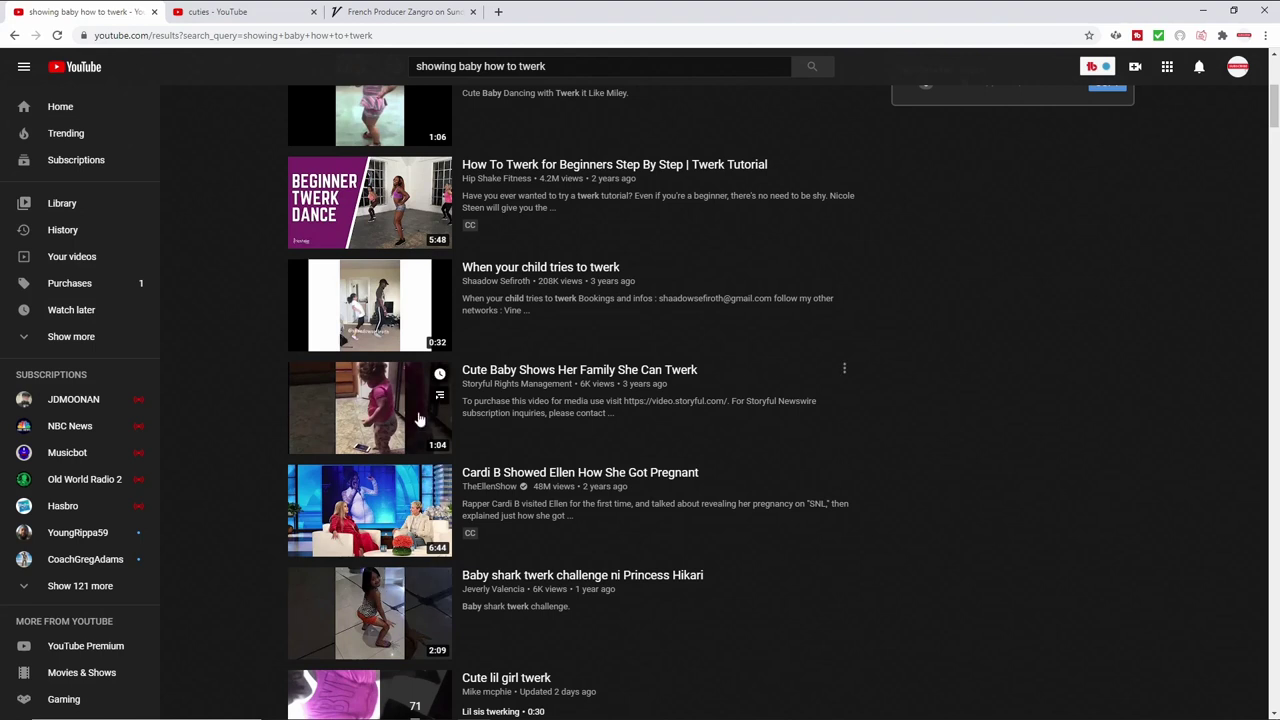
{"action": "mouse_move", "coordinate": [830, 603]}
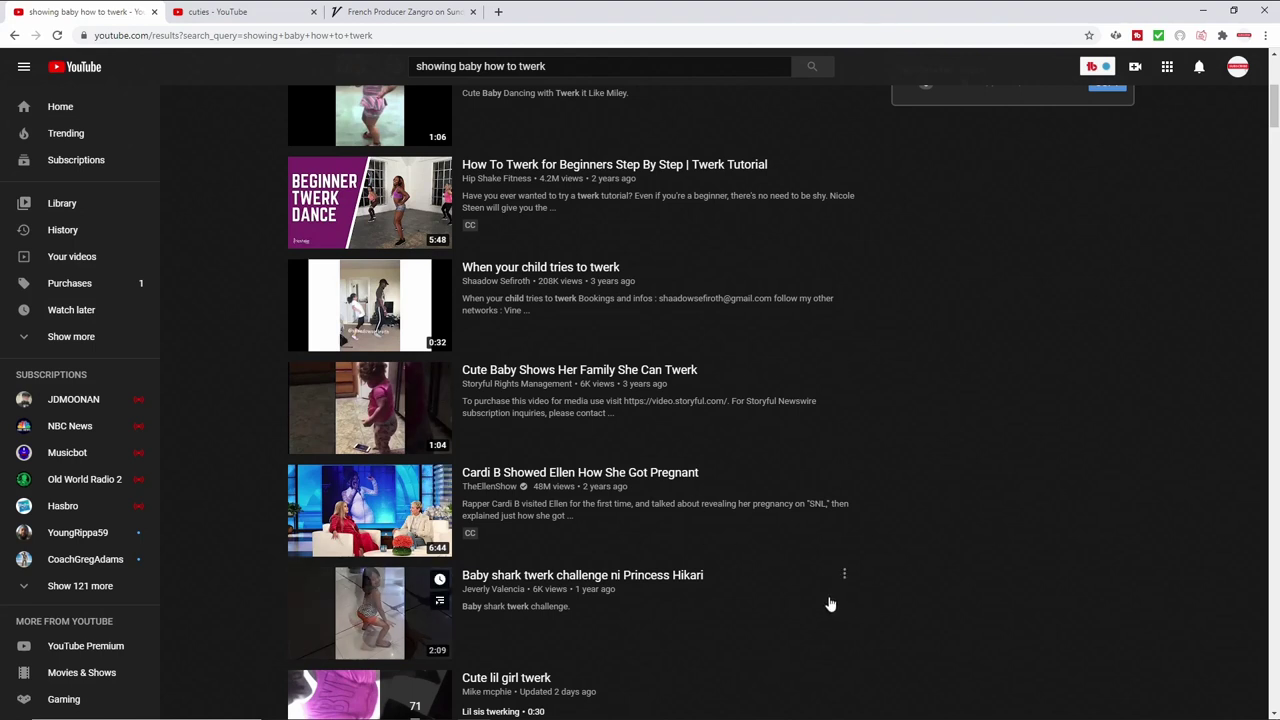
{"action": "mouse_move", "coordinate": [325, 497]}
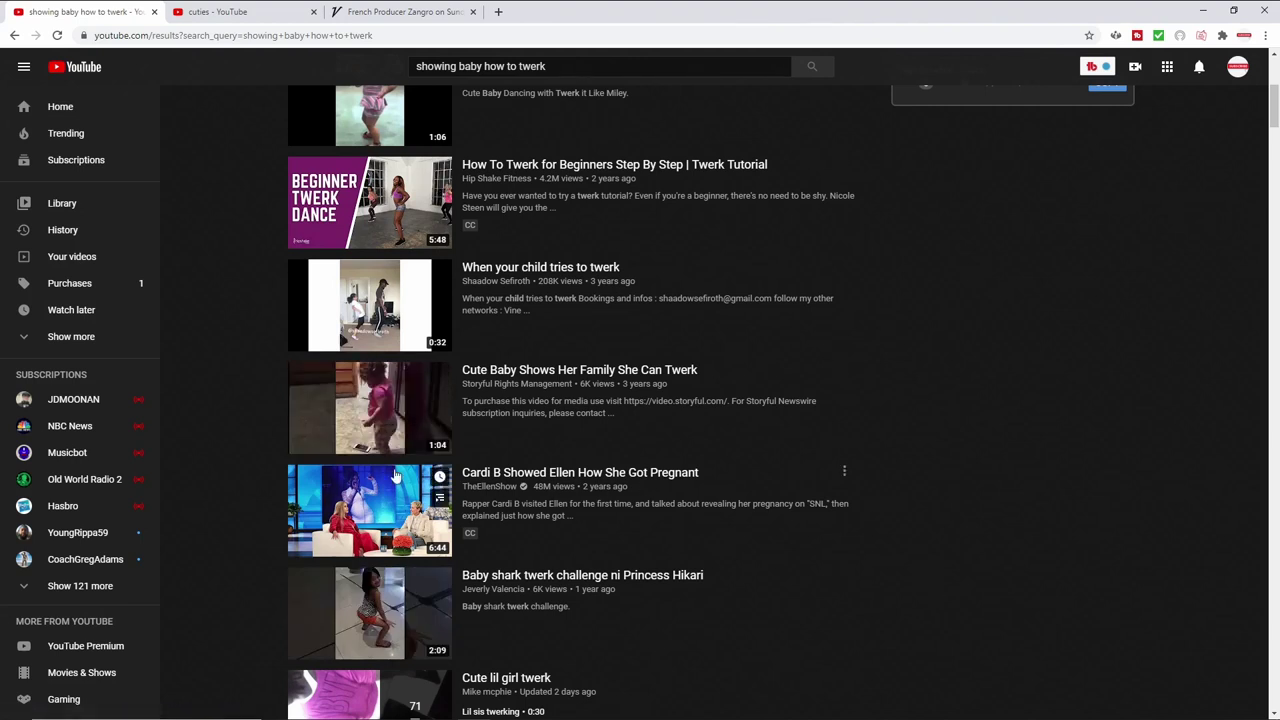
{"action": "mouse_move", "coordinate": [328, 360]}
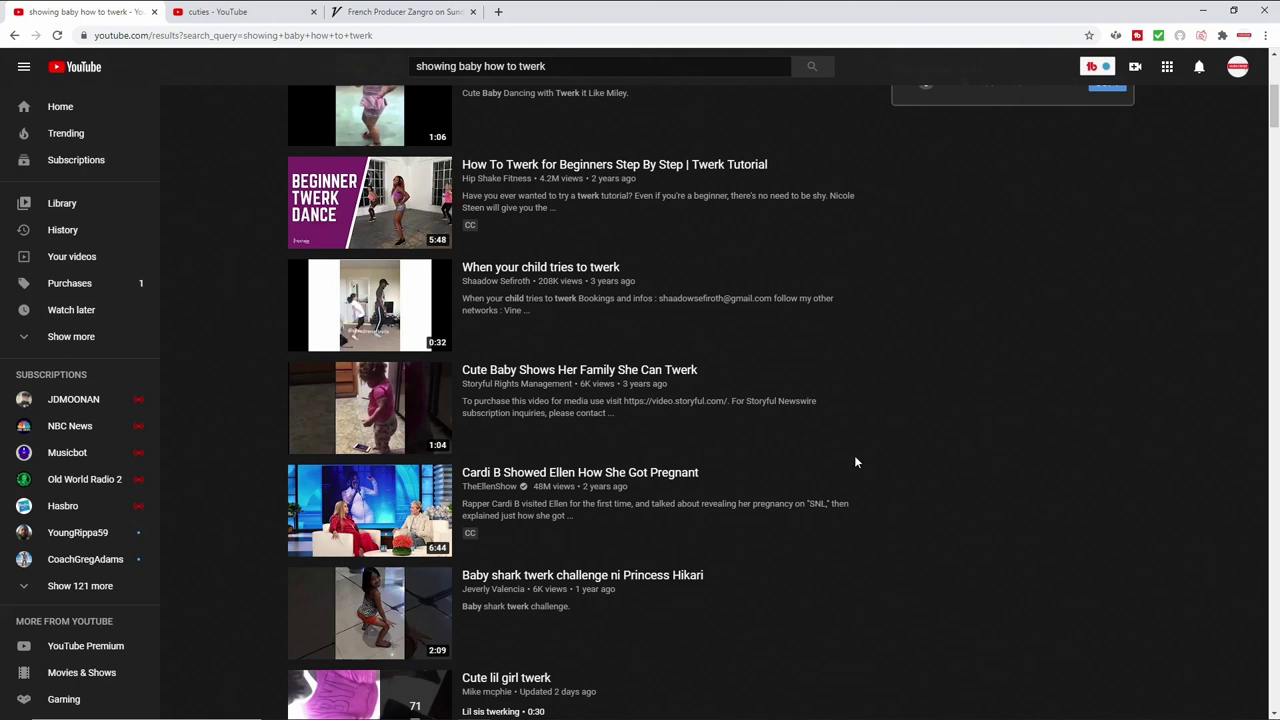
{"action": "mouse_move", "coordinate": [900, 566]}
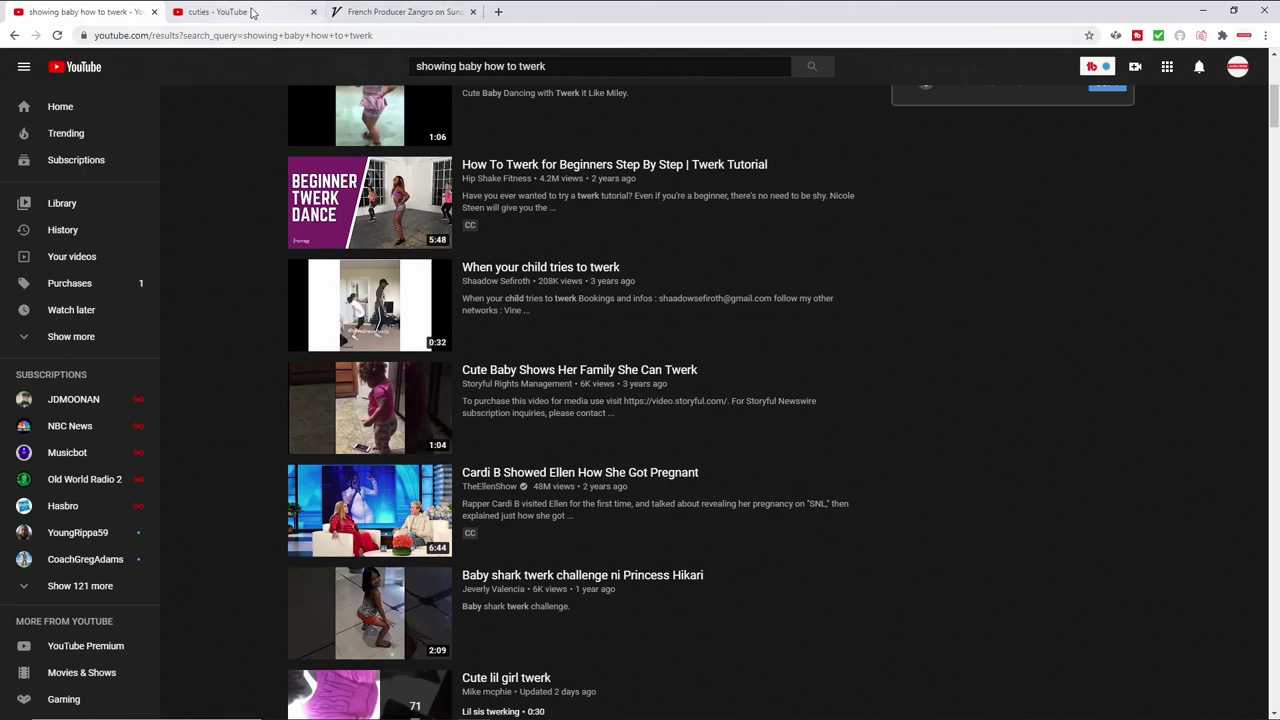
Switch to the 'cuties' tab and scroll up to the Official Trailer.
{"action": "left_click", "coordinate": [240, 11]}
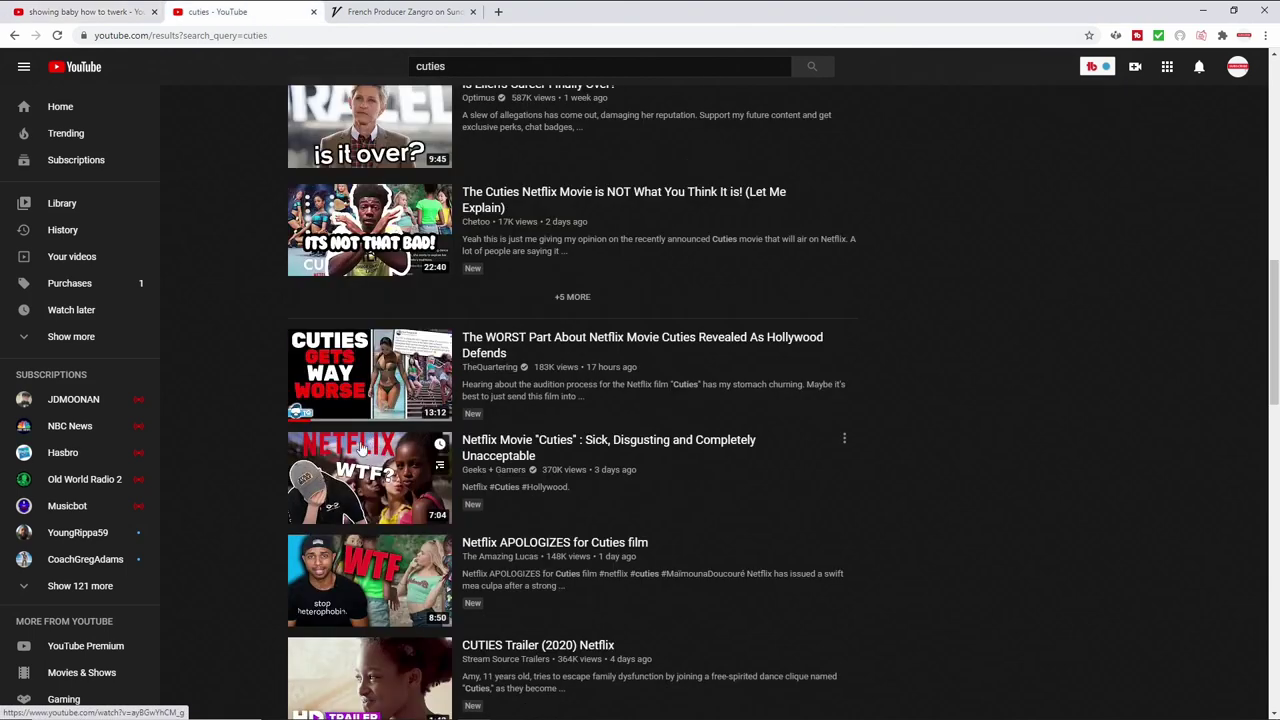
{"action": "mouse_move", "coordinate": [882, 454]}
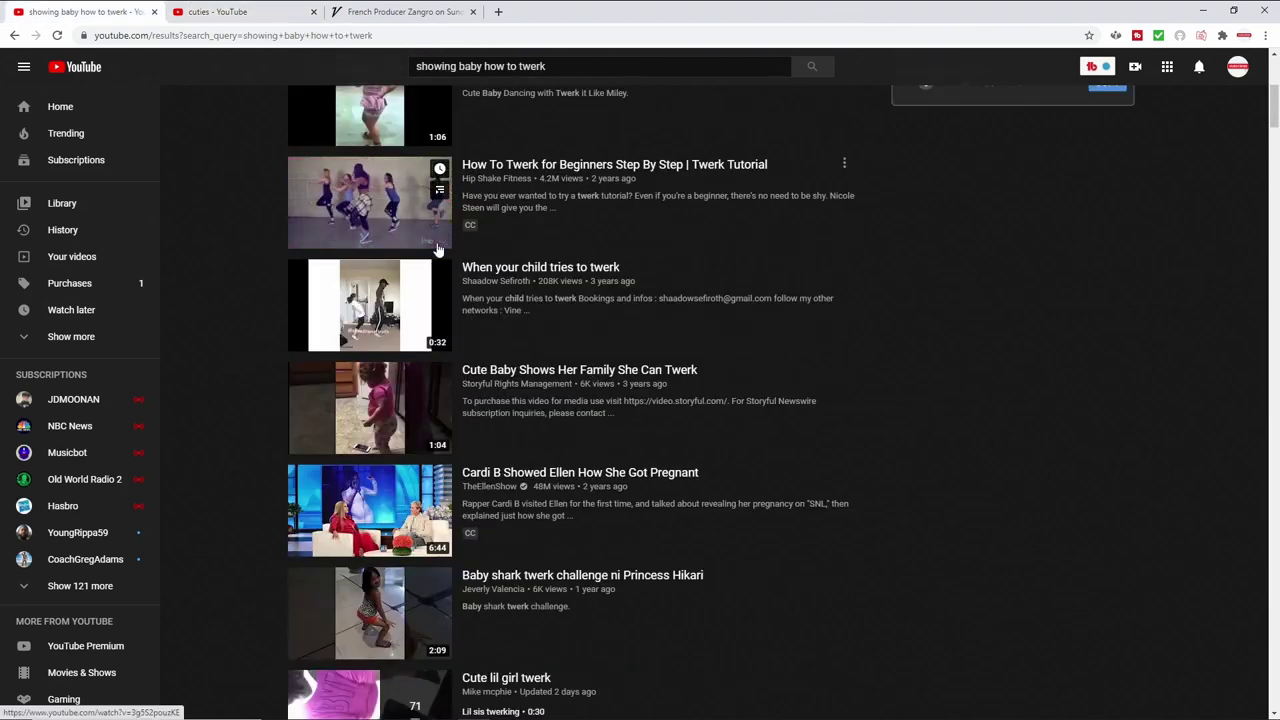
{"action": "mouse_move", "coordinate": [369, 202]}
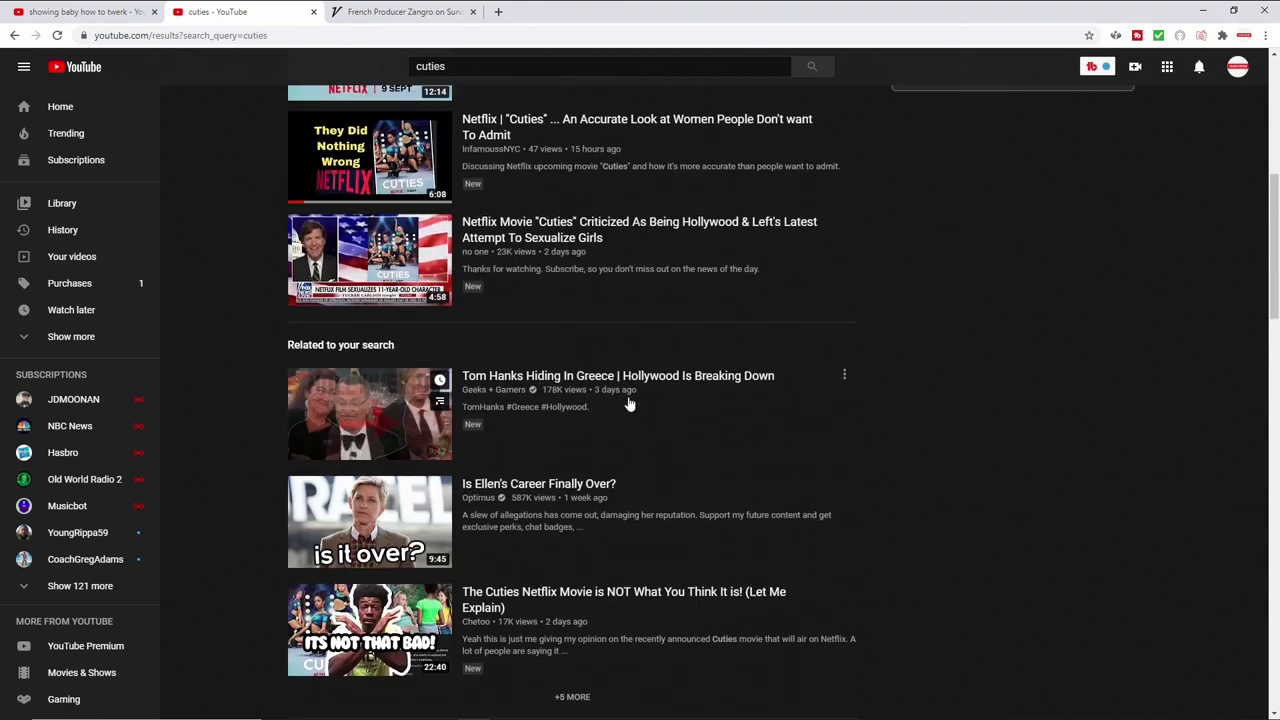
{"action": "scroll", "scroll_direction": "up", "scroll_amount": 3}
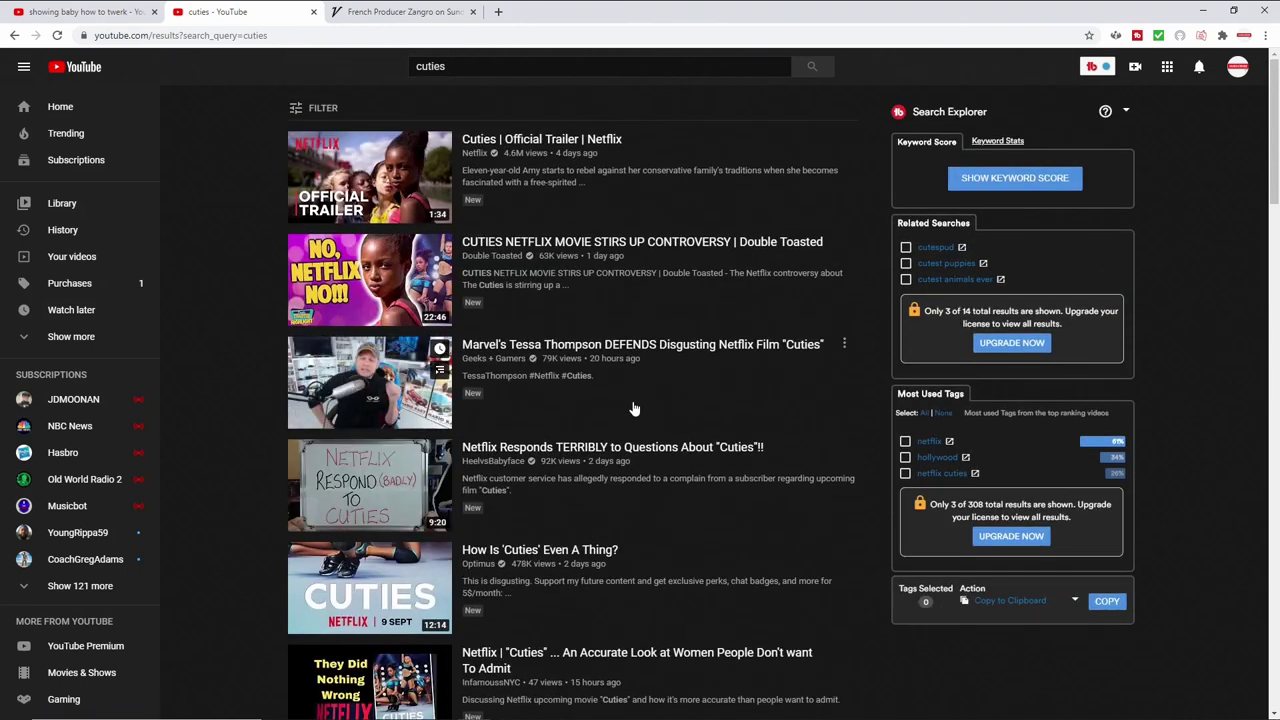